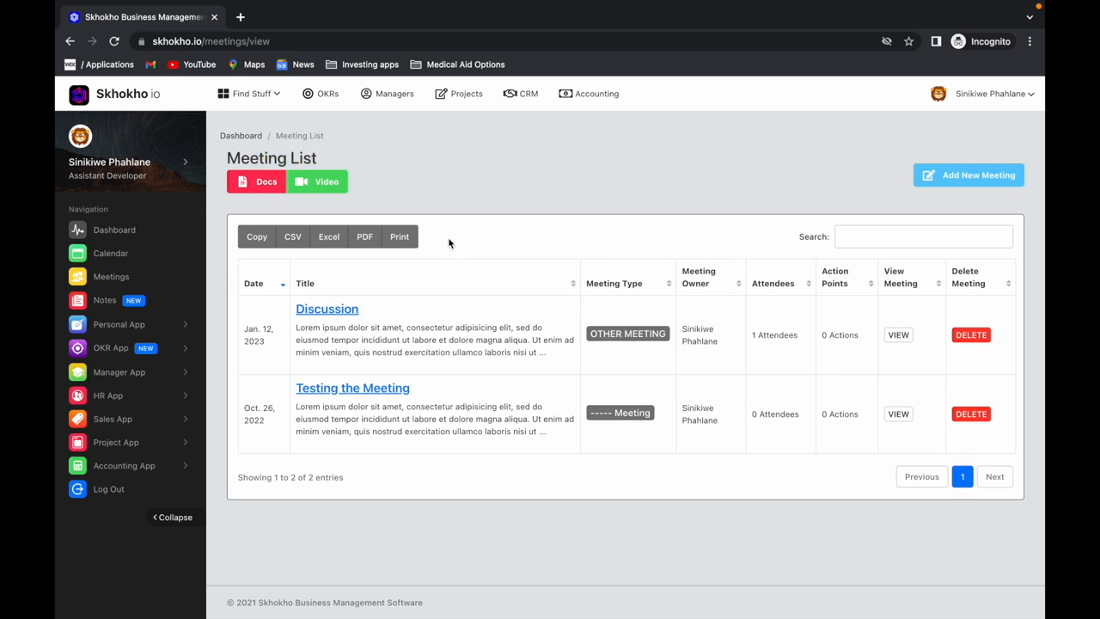
pyautogui.moveTo(568, 406)
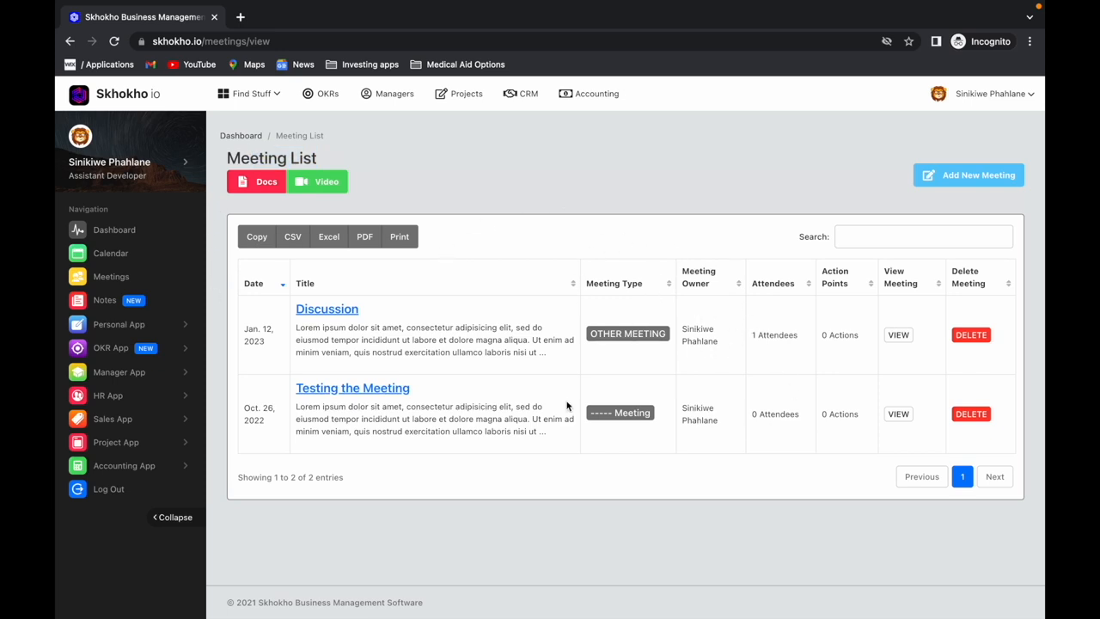
pyautogui.moveTo(269, 458)
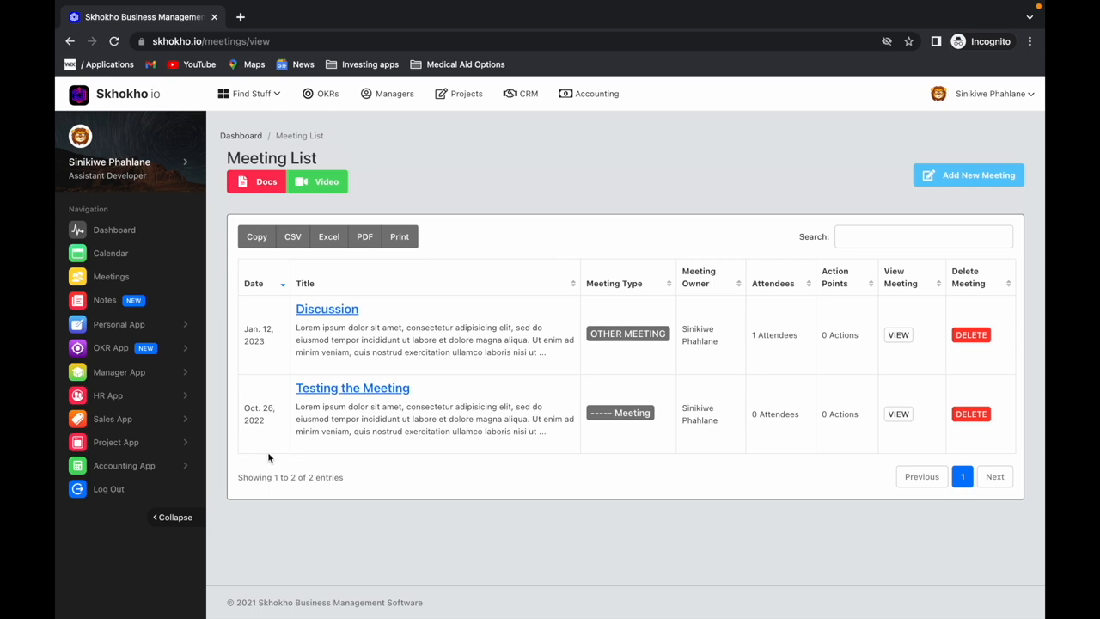
pyautogui.moveTo(117, 442)
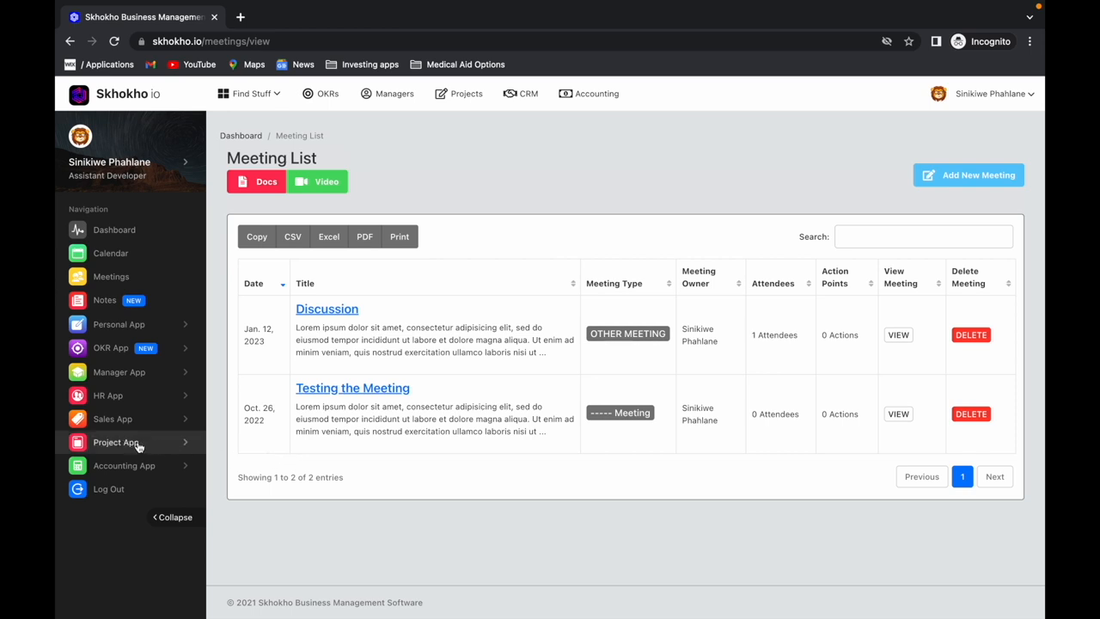
pyautogui.moveTo(225, 433)
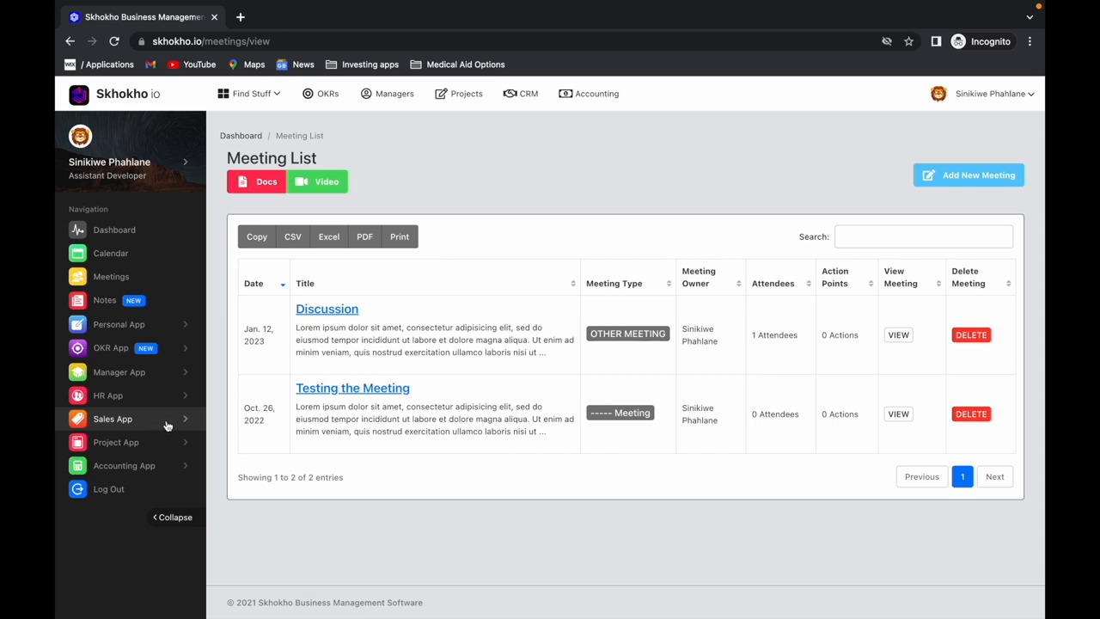
pyautogui.moveTo(560, 485)
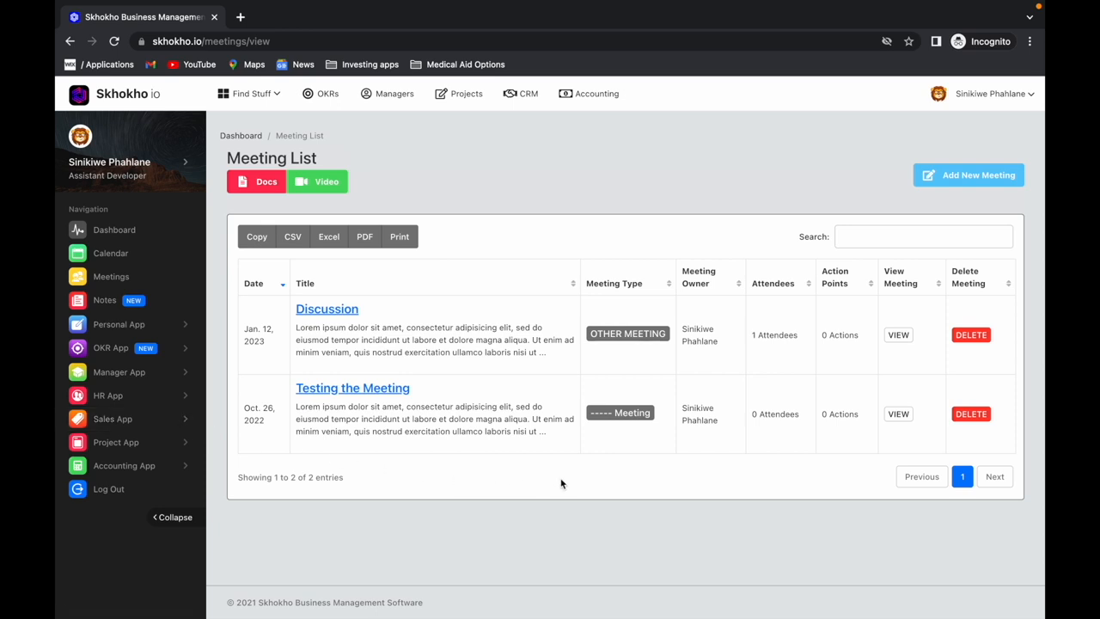
pyautogui.moveTo(795, 286)
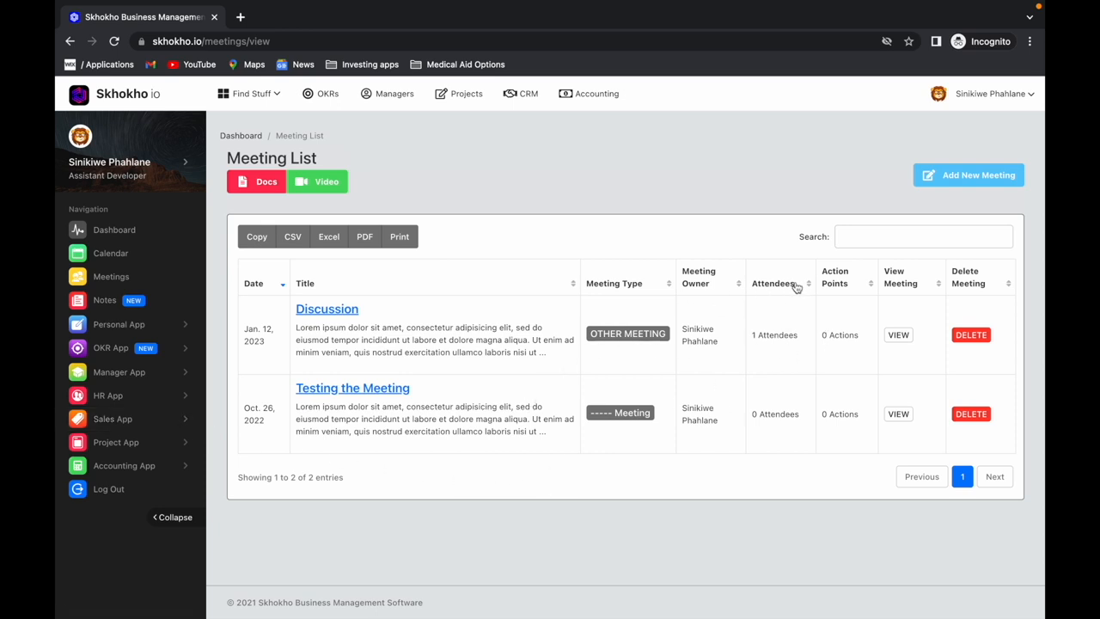
pyautogui.moveTo(777, 249)
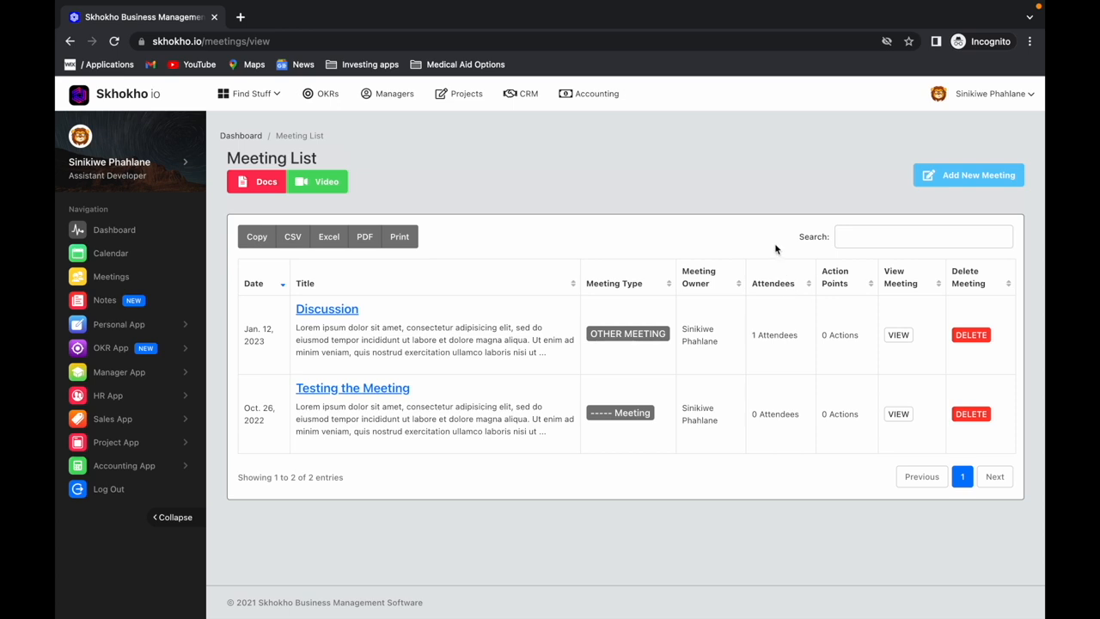
pyautogui.moveTo(855, 282)
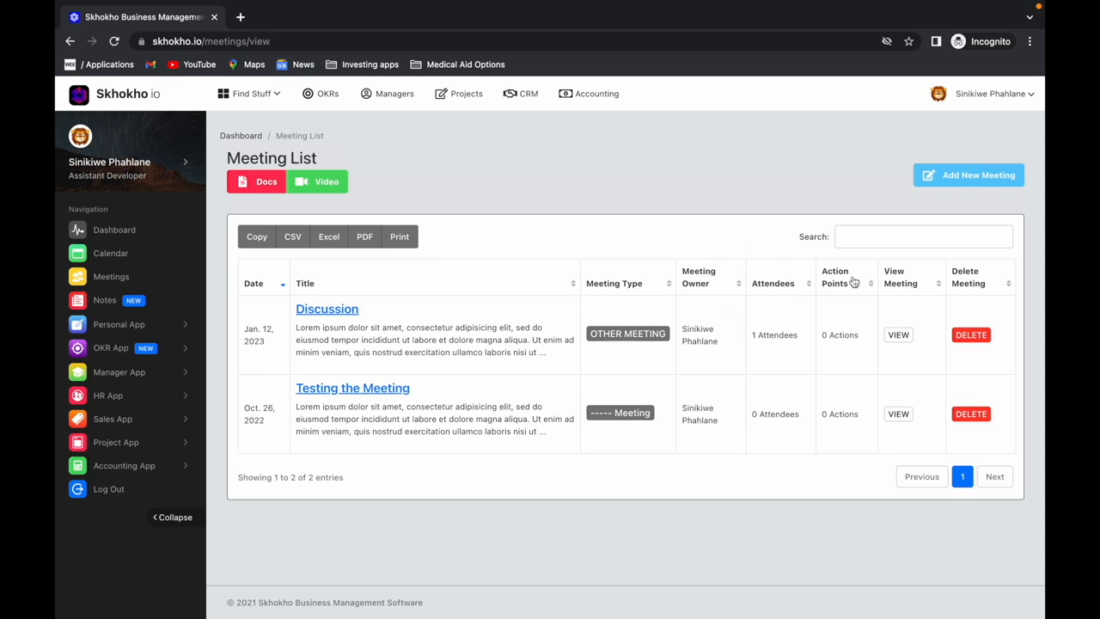
# Start a new meeting titled Standup with Include meeting link set to YES and type other
pyautogui.click(923, 237)
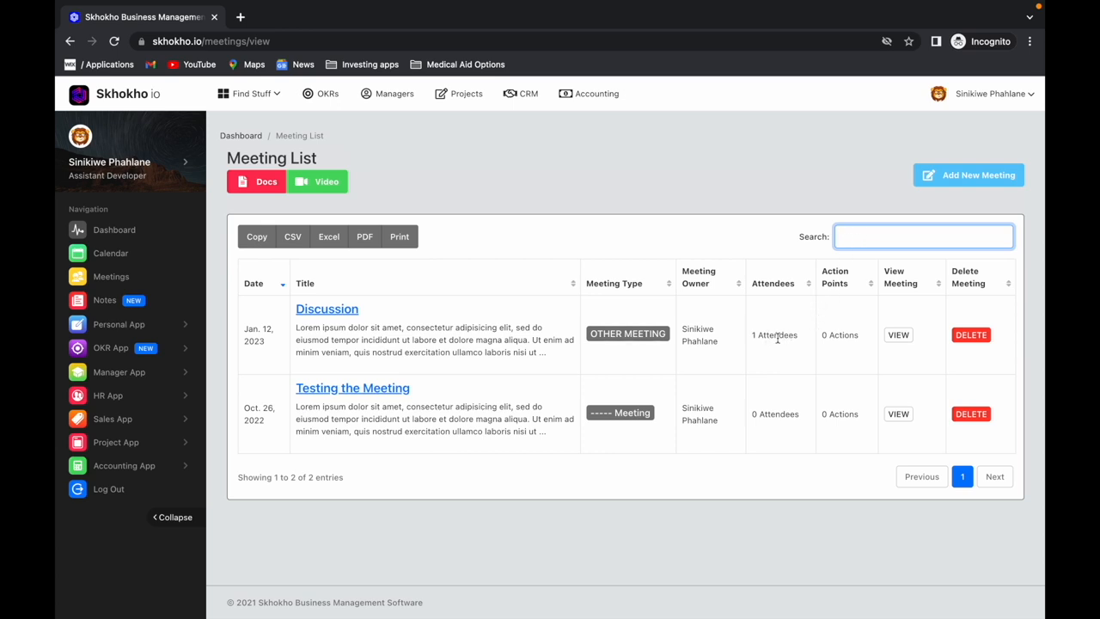
pyautogui.moveTo(782, 272)
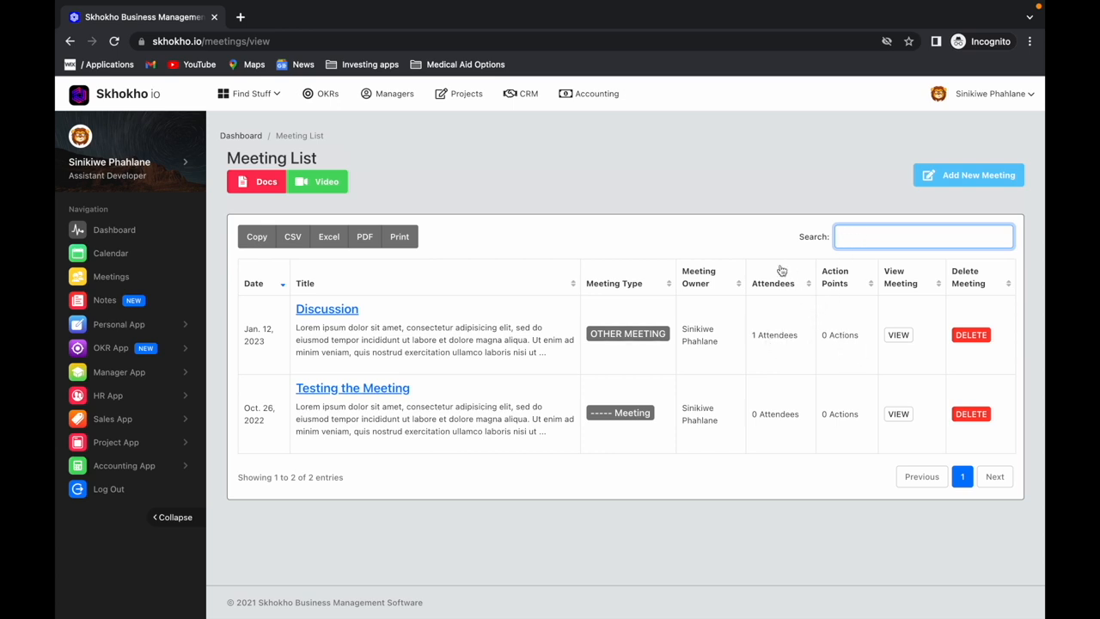
pyautogui.moveTo(972, 333)
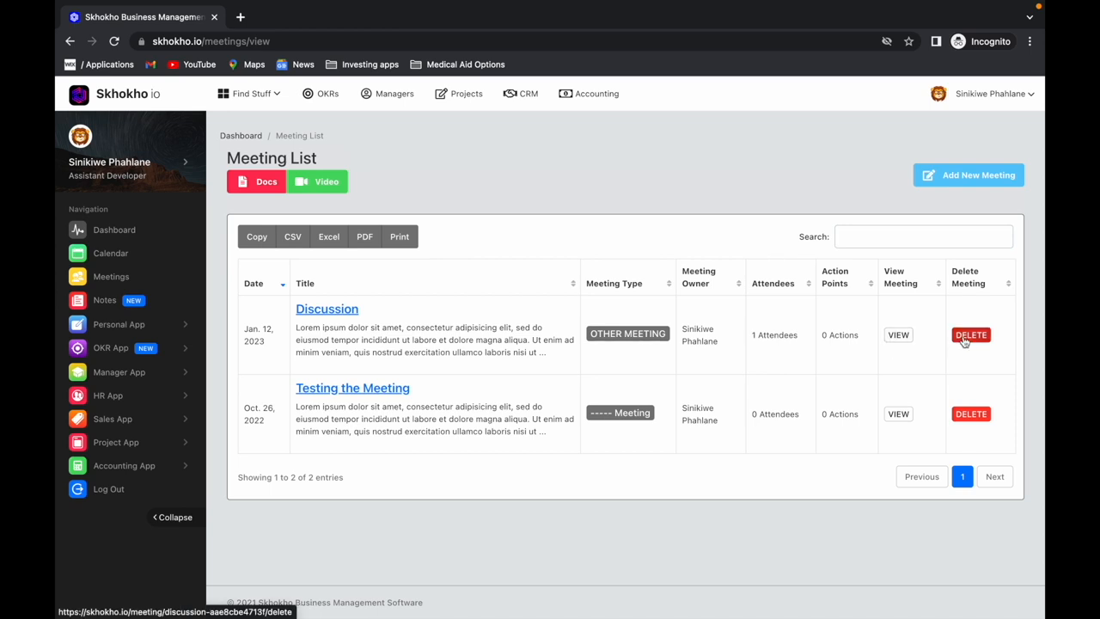
pyautogui.moveTo(935, 330)
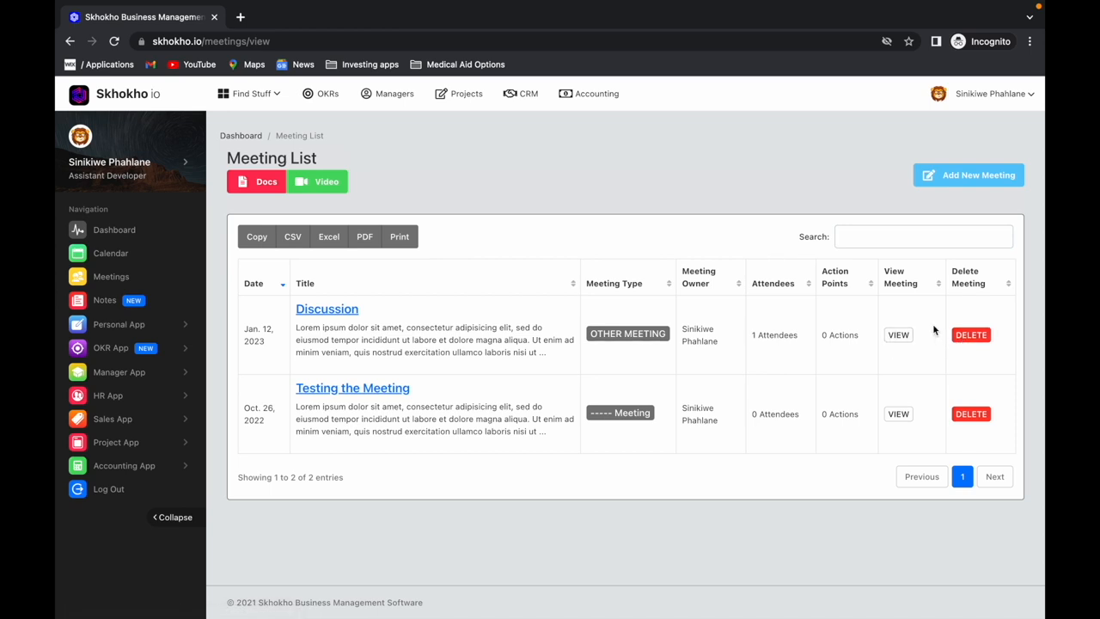
pyautogui.moveTo(935, 275)
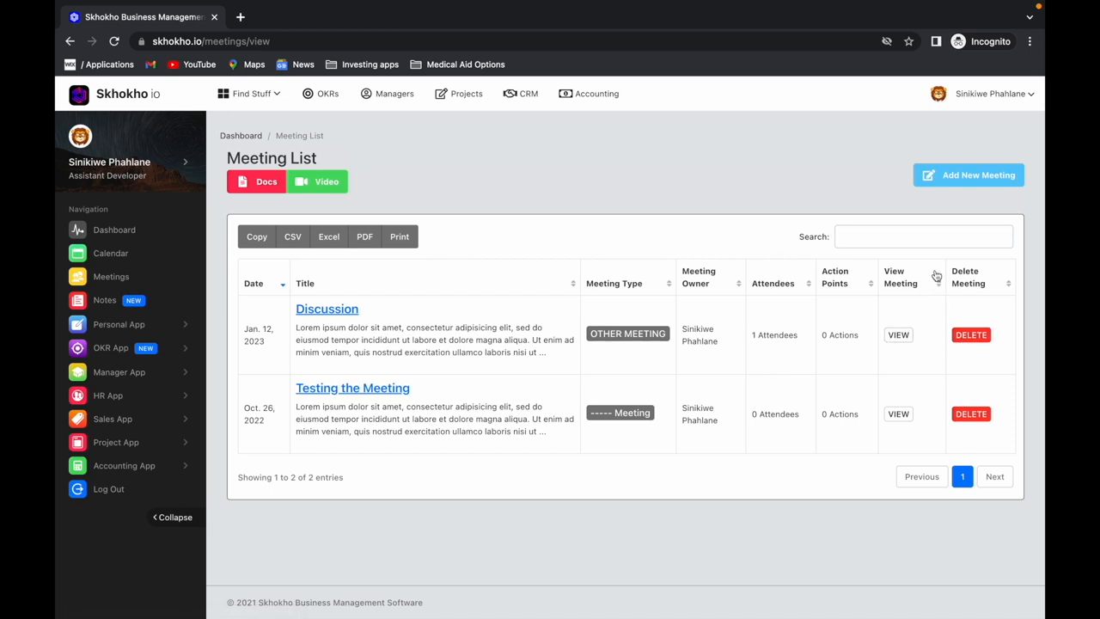
pyautogui.moveTo(969, 175)
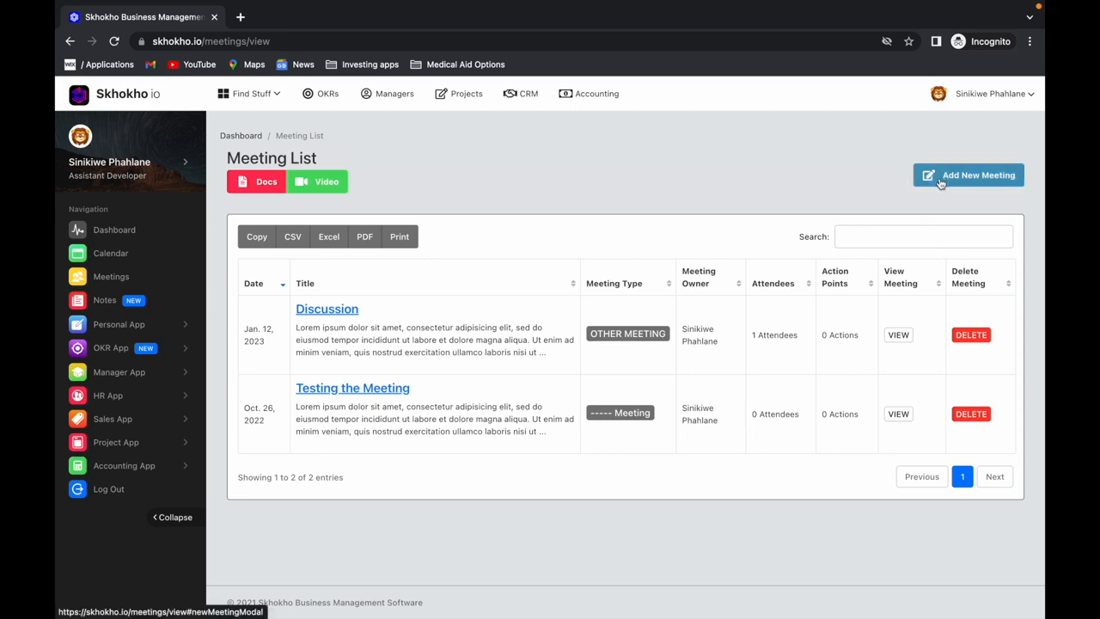
pyautogui.click(970, 176)
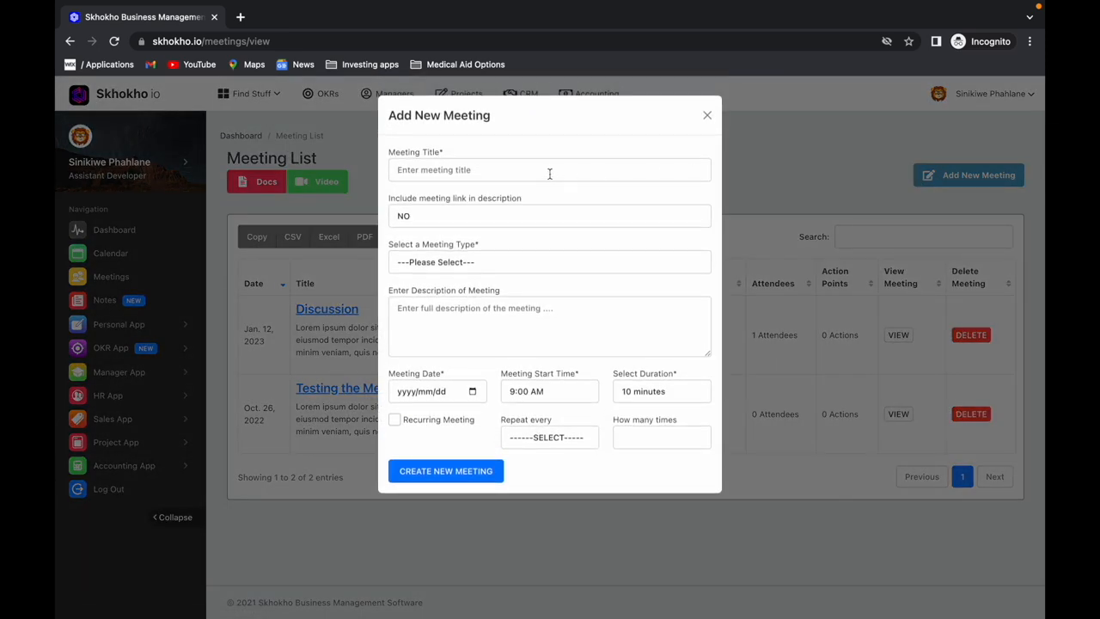
pyautogui.write('Standup')
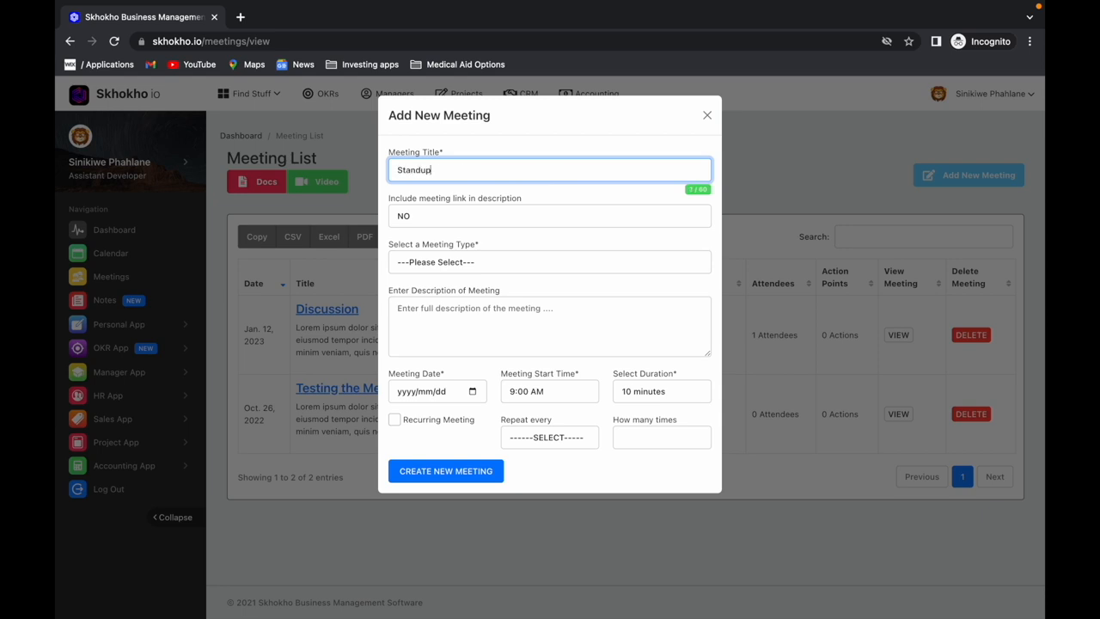
pyautogui.click(551, 217)
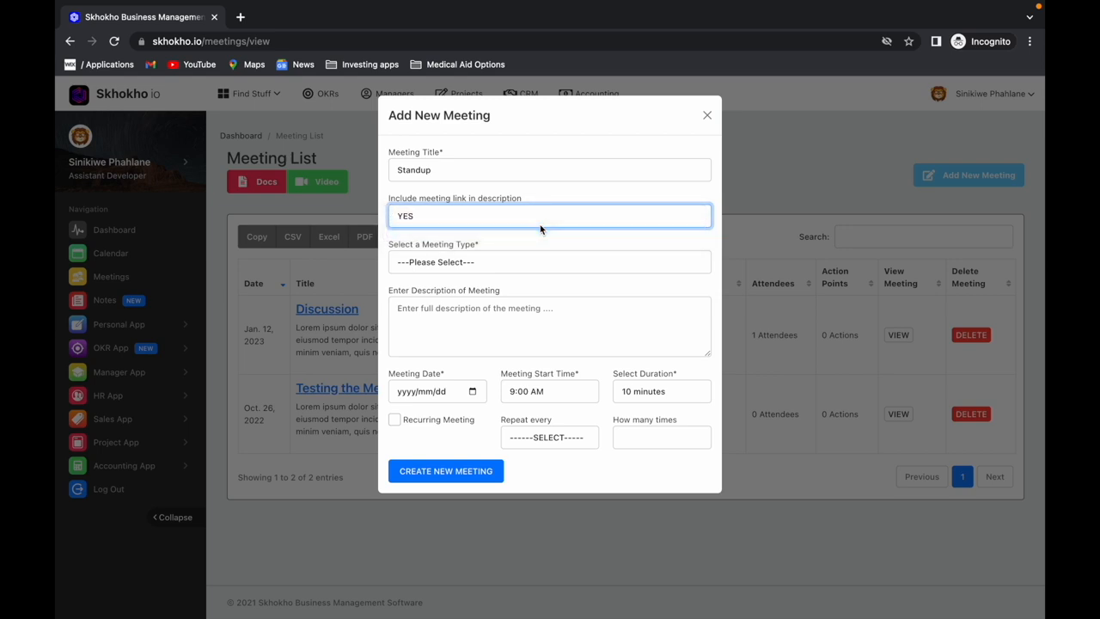
pyautogui.moveTo(540, 261)
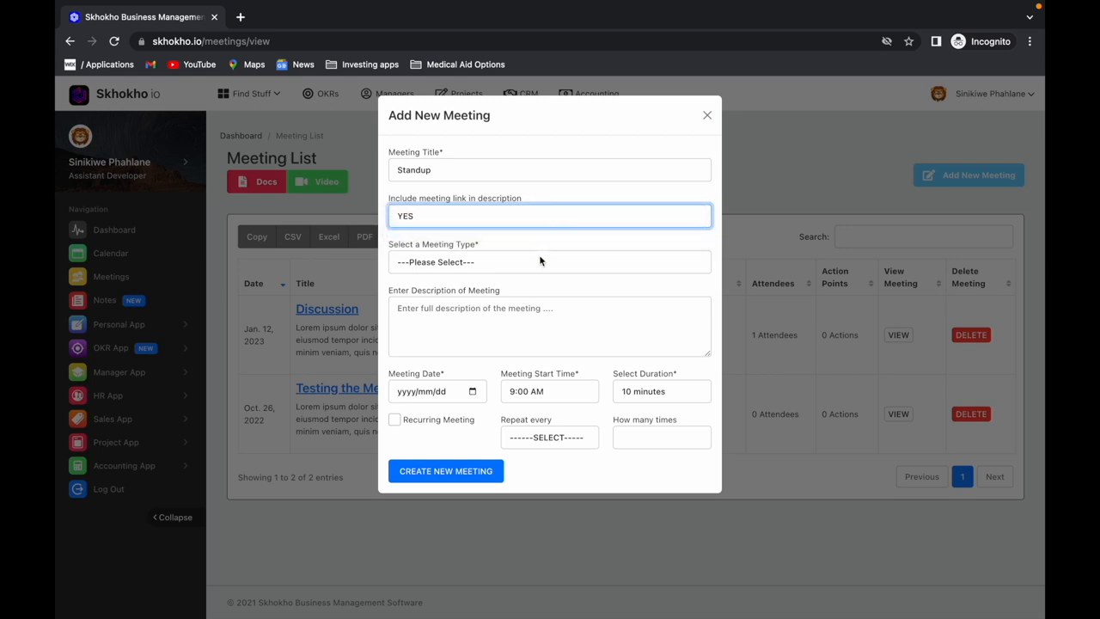
pyautogui.click(550, 262)
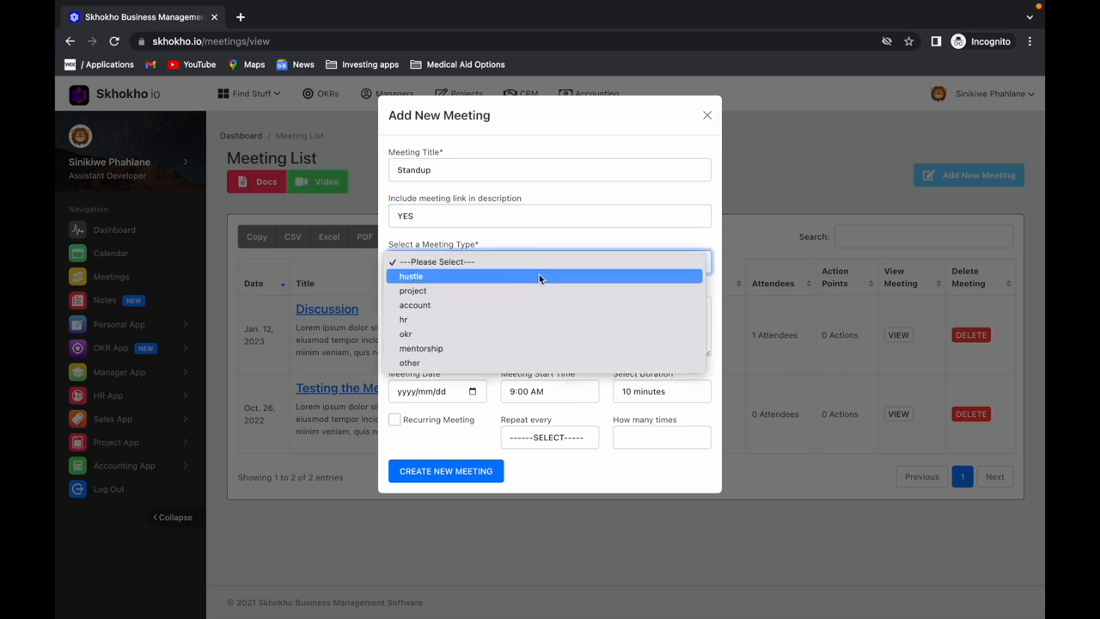
pyautogui.moveTo(514, 347)
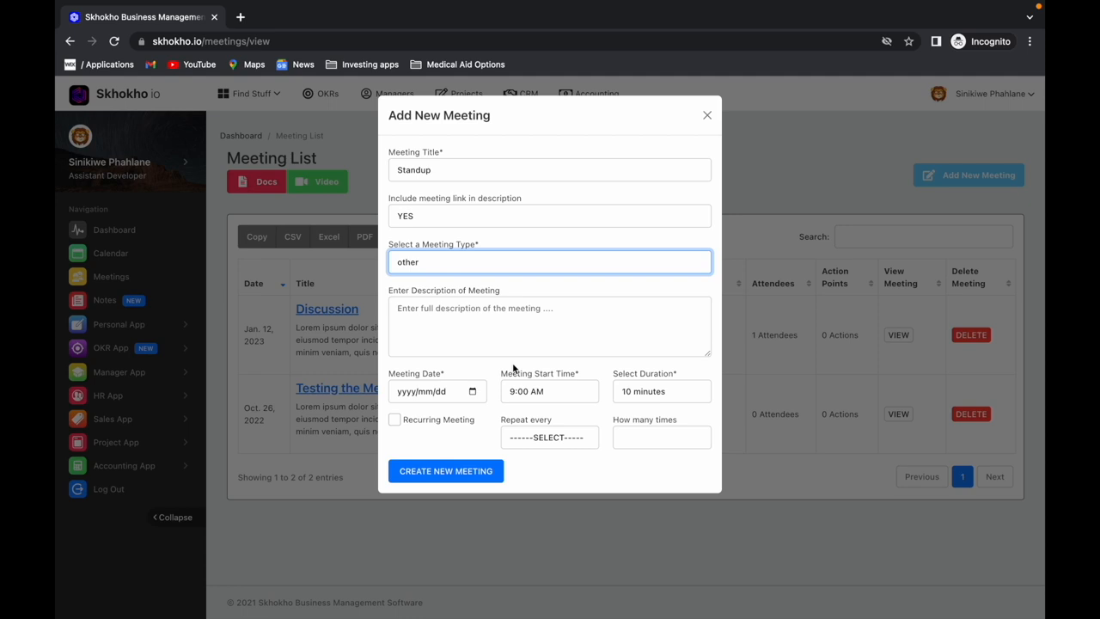
# Add a lorem ipsum description, date 2023/01/13 and 60-minute duration, then create the meeting
pyautogui.click(550, 327)
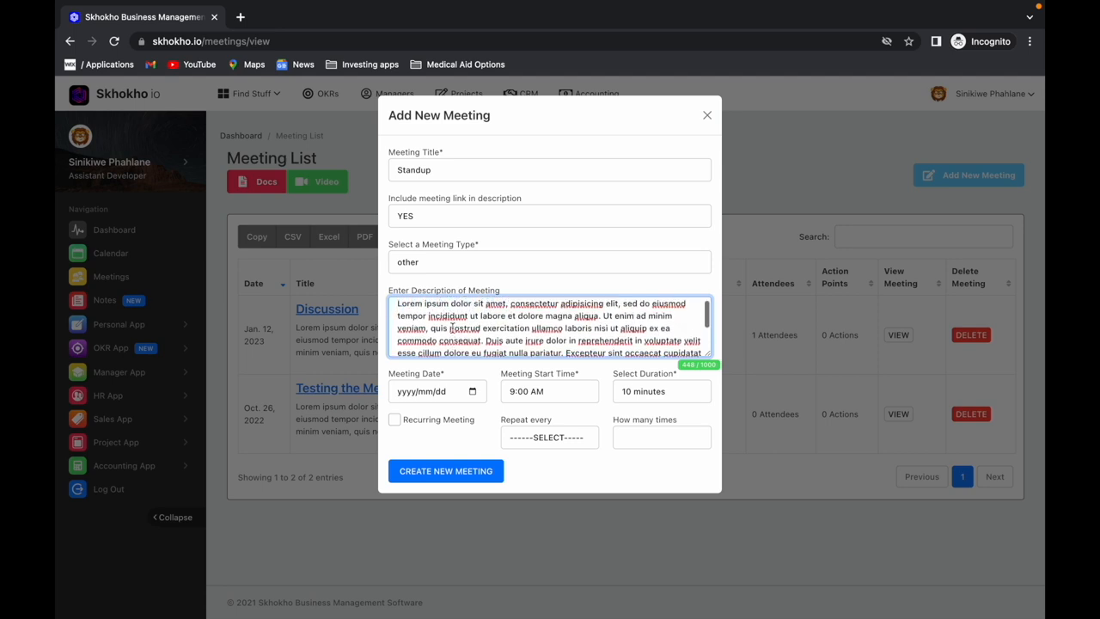
pyautogui.scroll(-3)
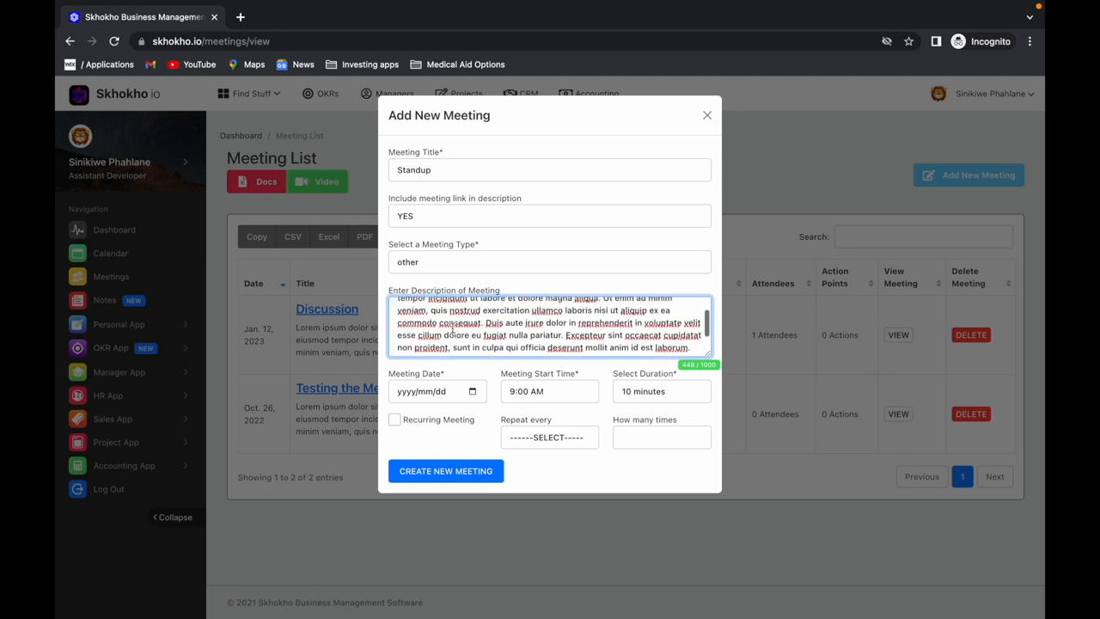
pyautogui.scroll(3)
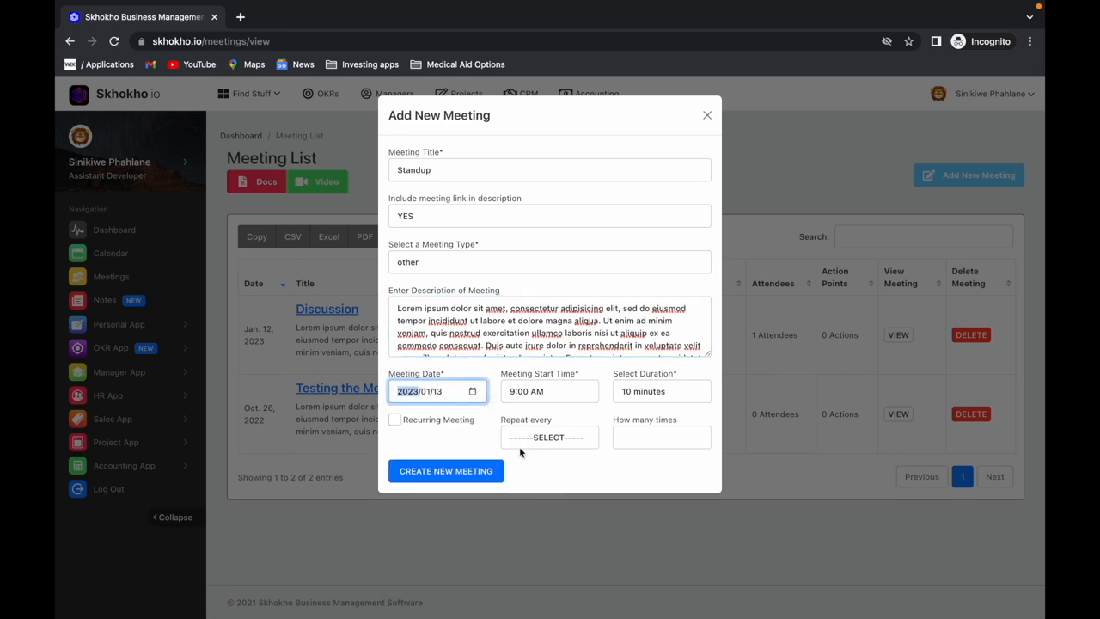
pyautogui.click(662, 392)
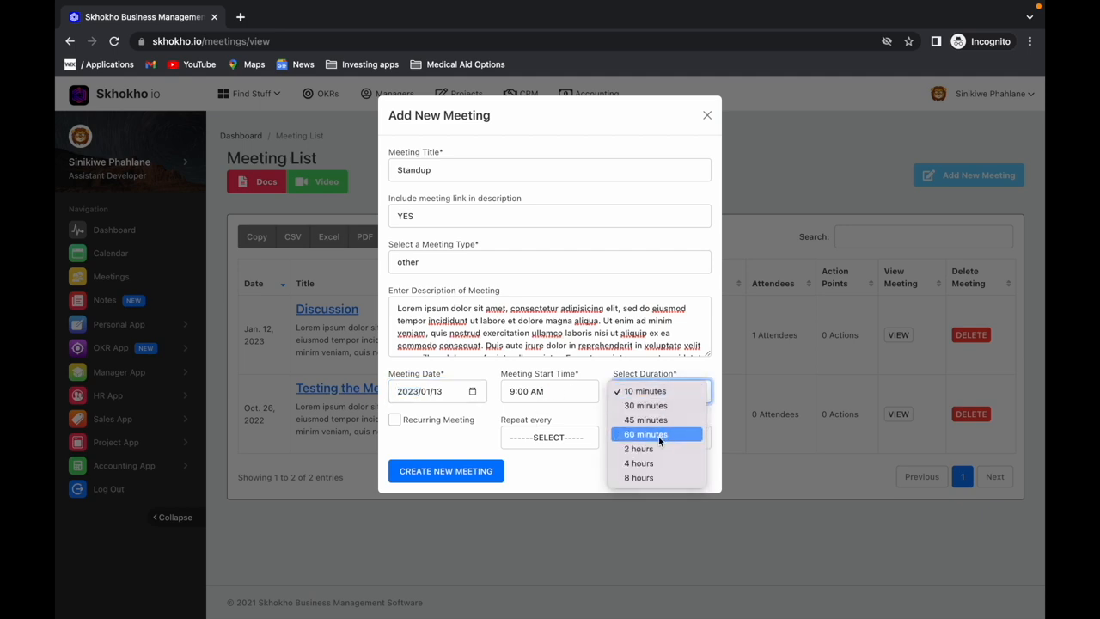
pyautogui.click(646, 433)
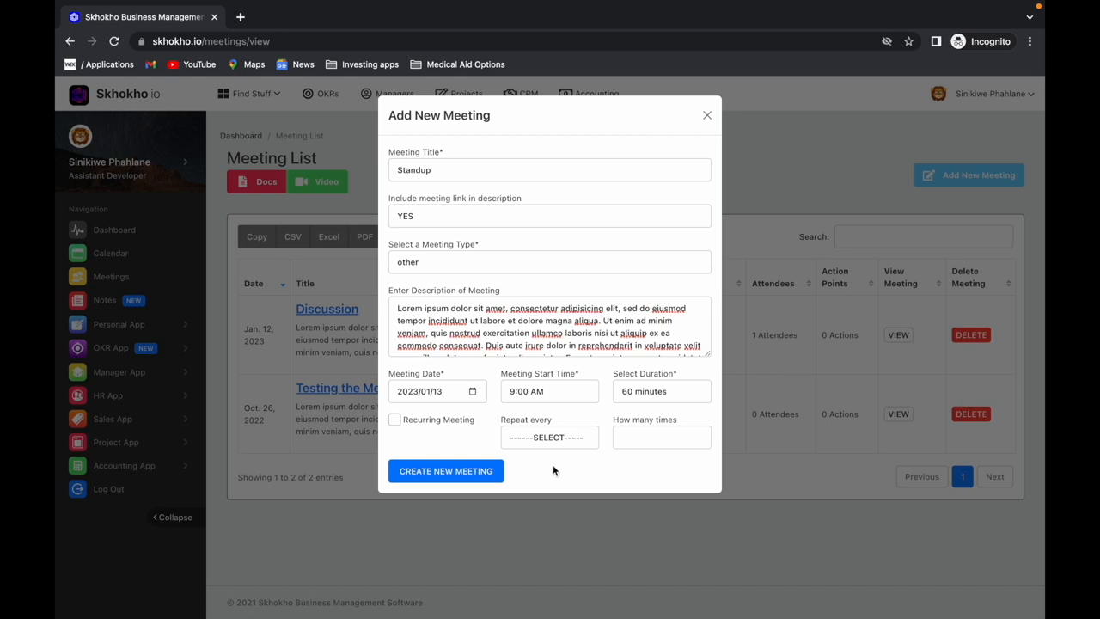
pyautogui.click(445, 471)
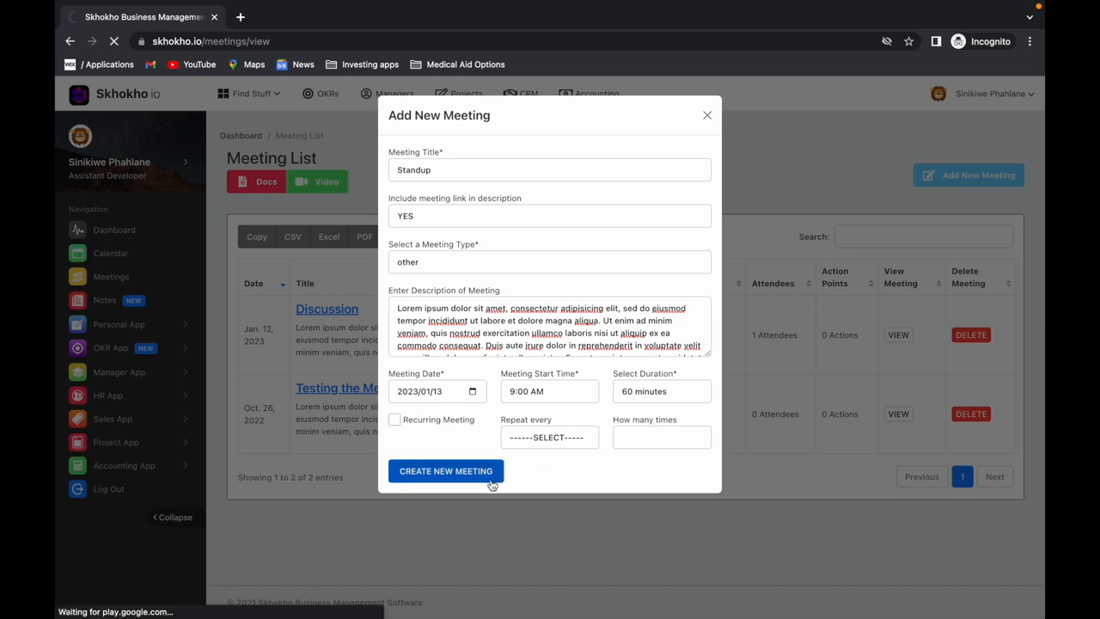
# Land on the Standup meeting detail page for Jan 13, 2023, 9:00 AM, 60 minutes
pyautogui.click(445, 471)
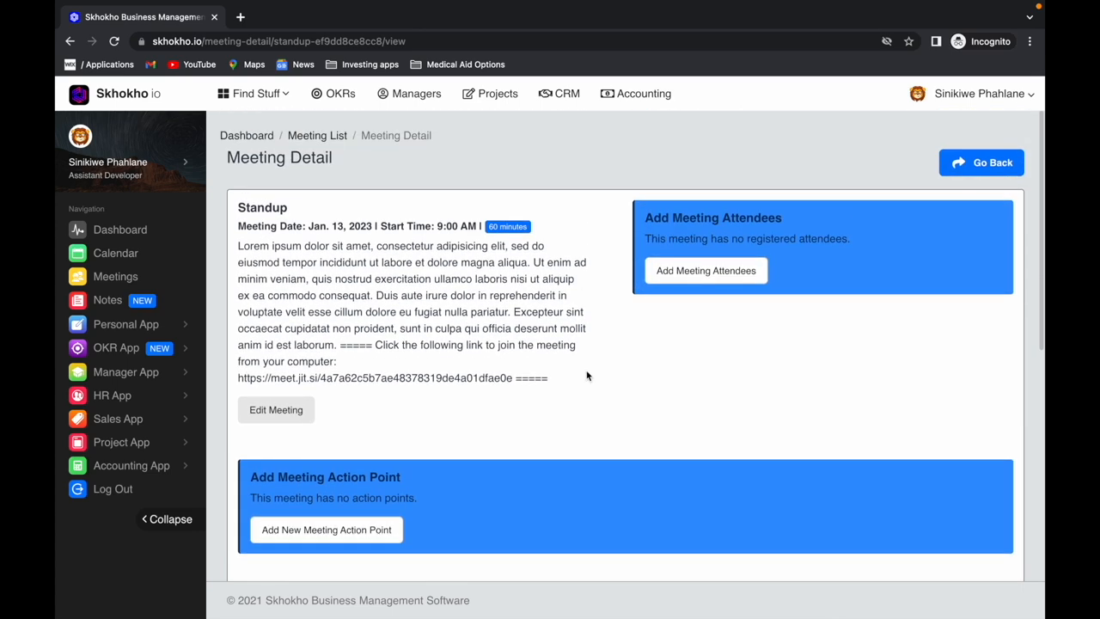
pyautogui.moveTo(688, 298)
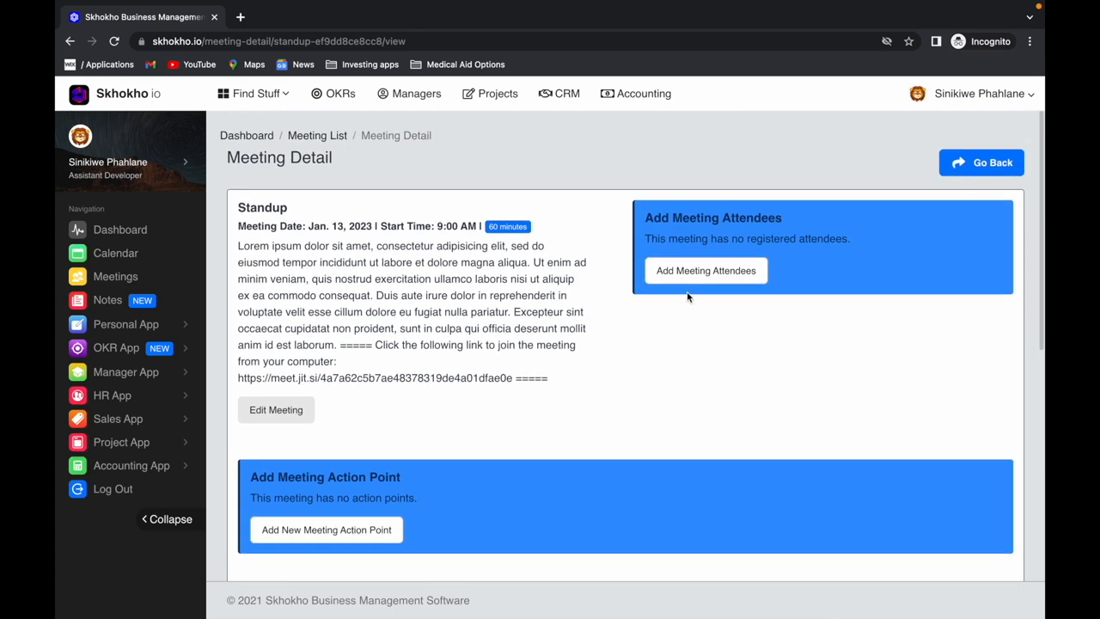
pyautogui.click(705, 270)
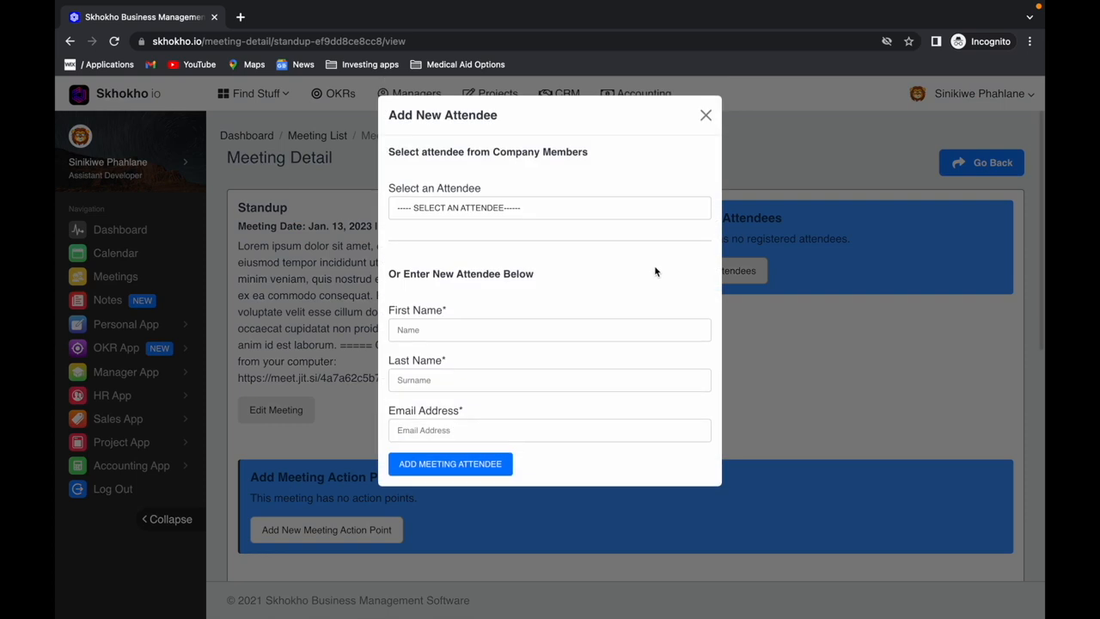
pyautogui.click(550, 206)
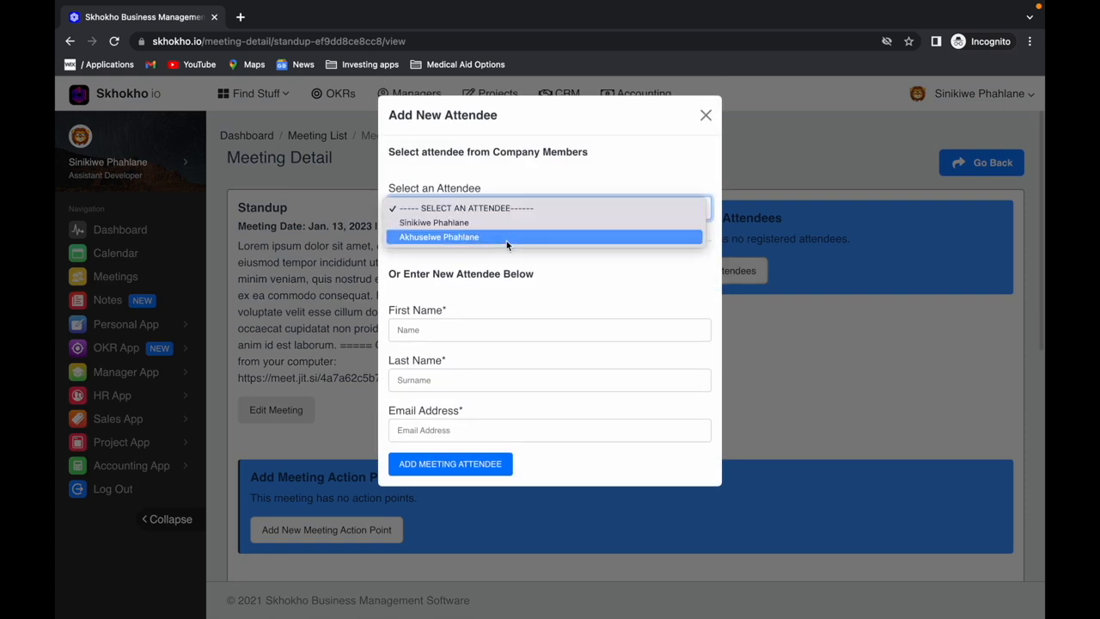
pyautogui.moveTo(507, 208)
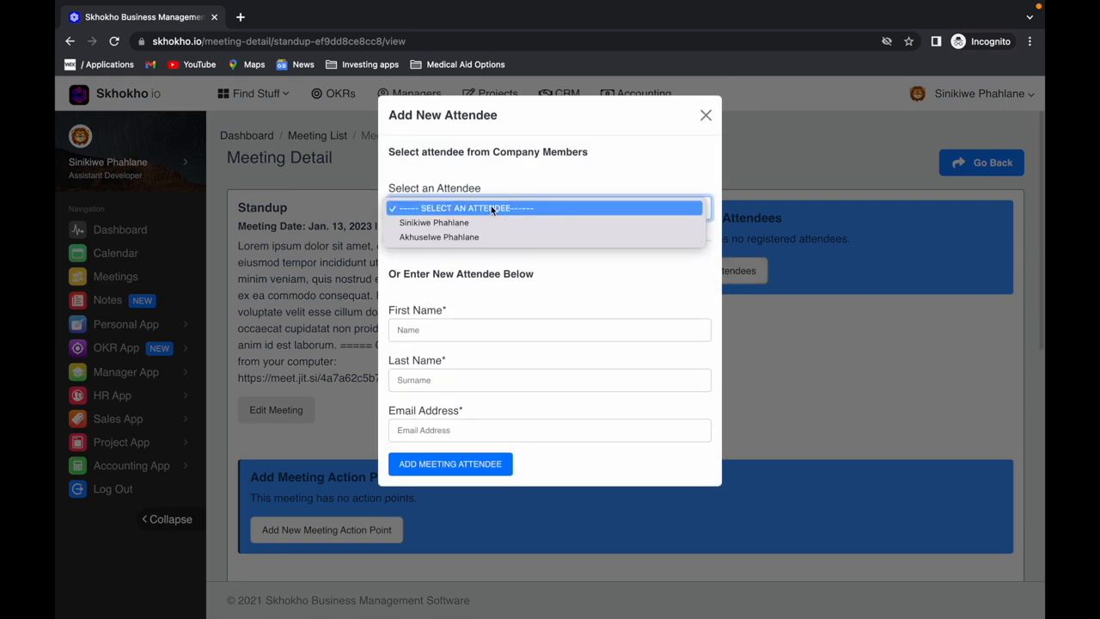
pyautogui.click(550, 207)
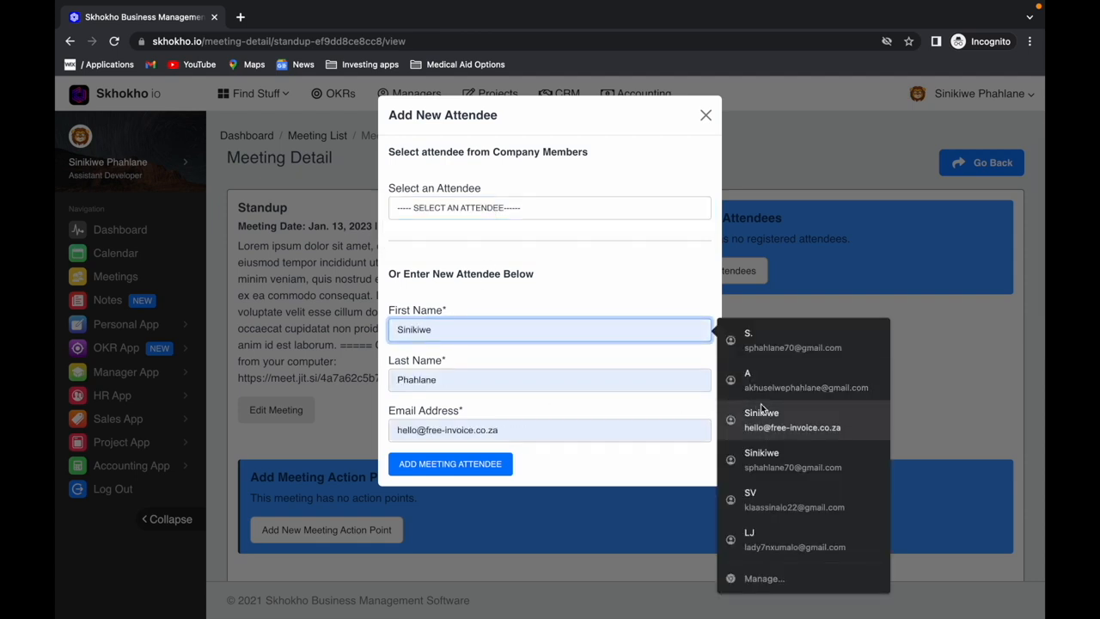
pyautogui.click(550, 430)
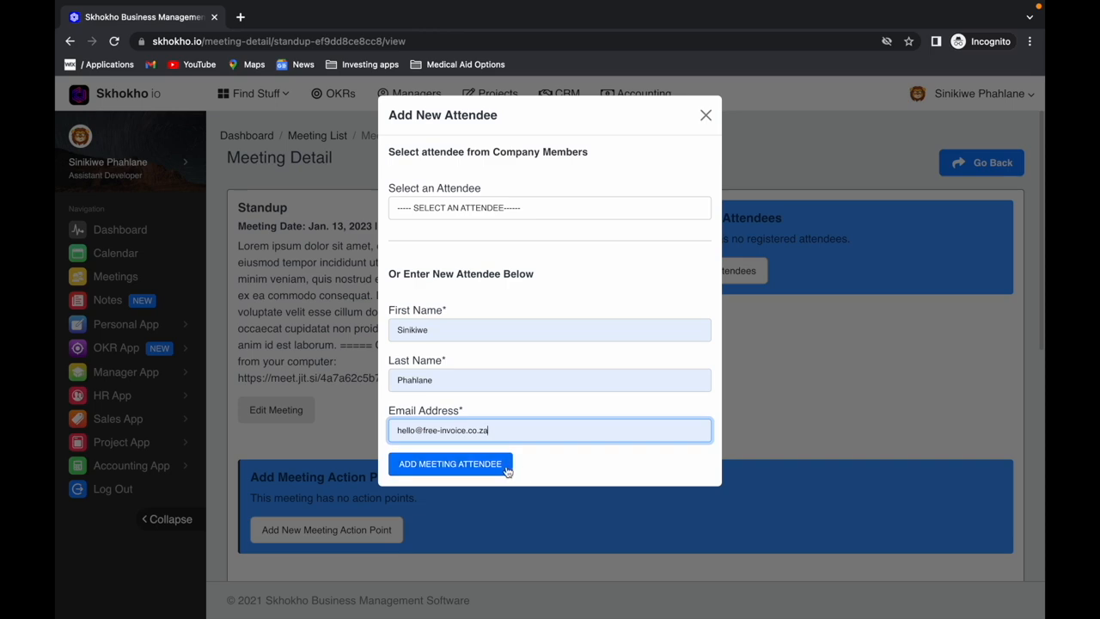
pyautogui.click(450, 464)
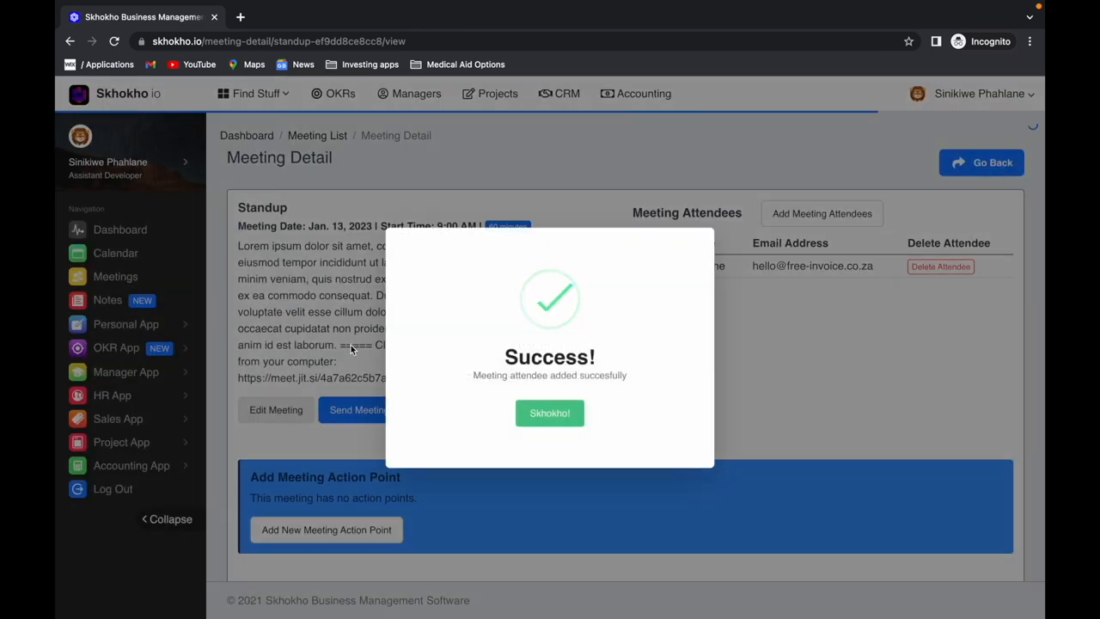
pyautogui.click(550, 413)
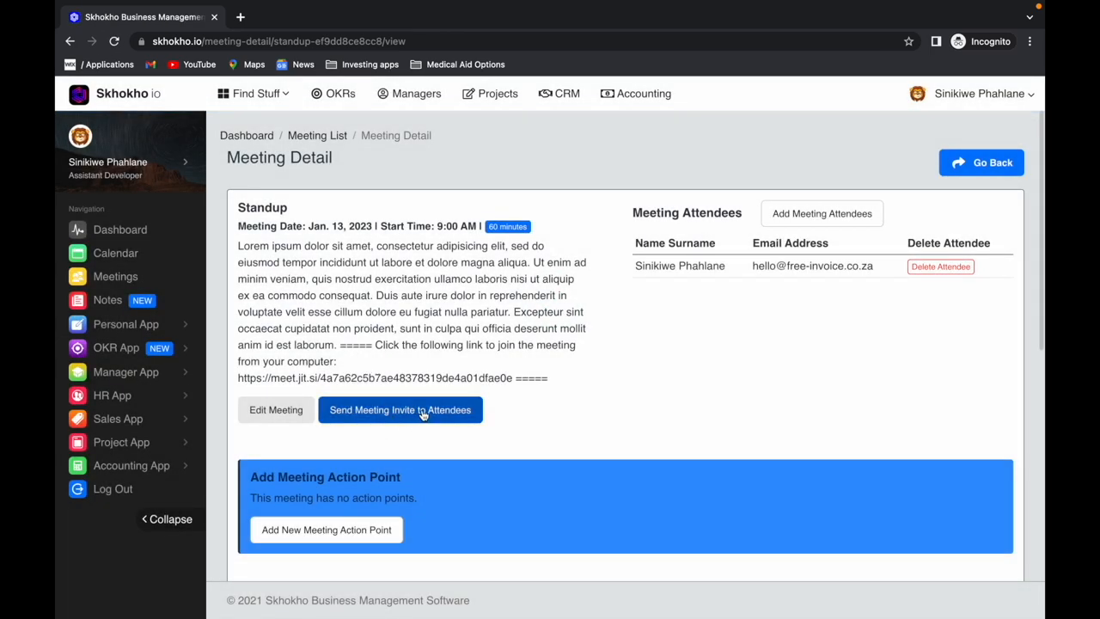
# Send the Standup meeting invite to attendees with a chosen timezone
pyautogui.click(398, 409)
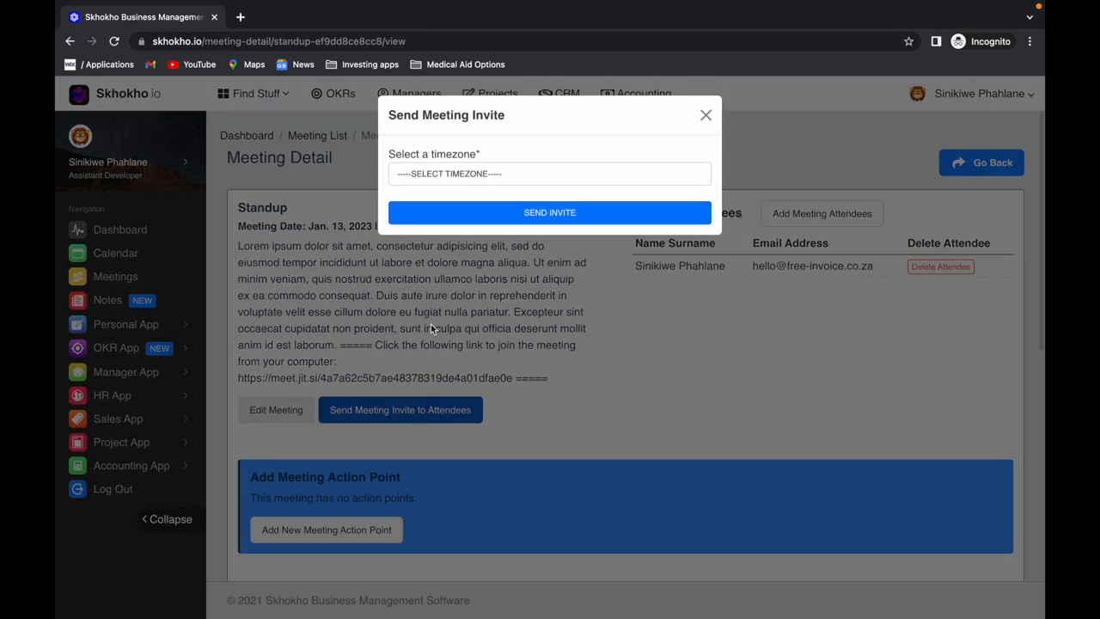
pyautogui.click(550, 174)
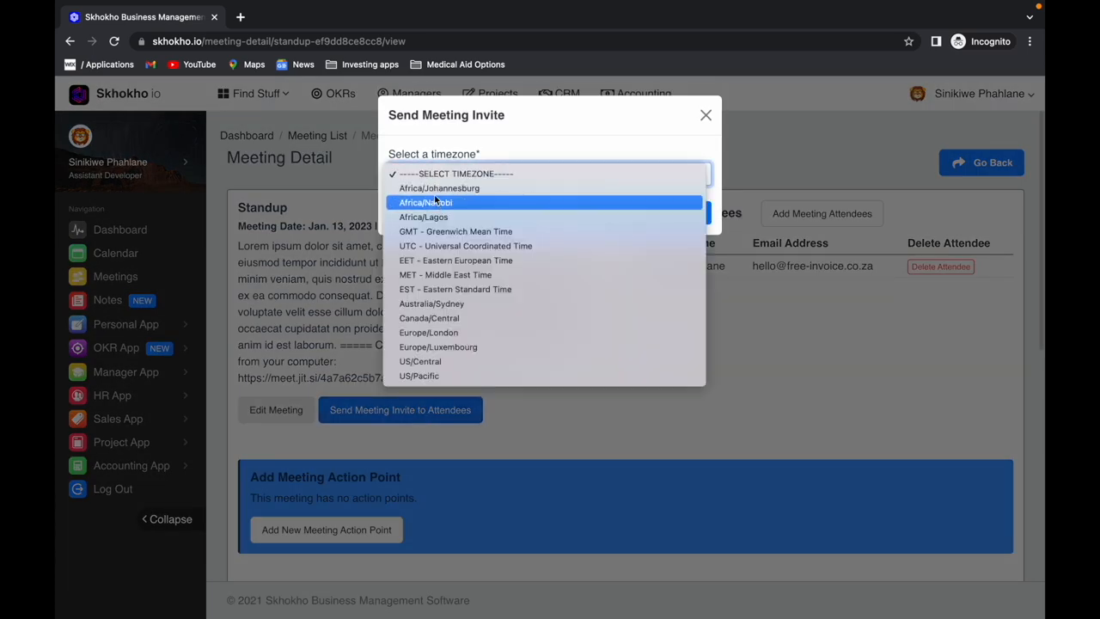
pyautogui.click(440, 188)
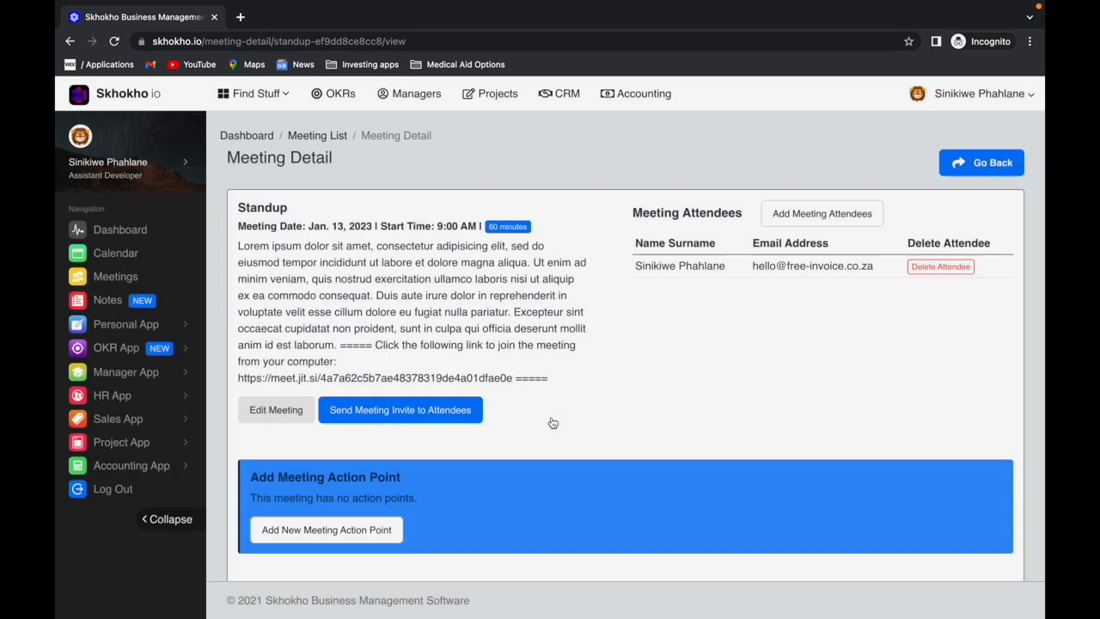
pyautogui.moveTo(519, 366)
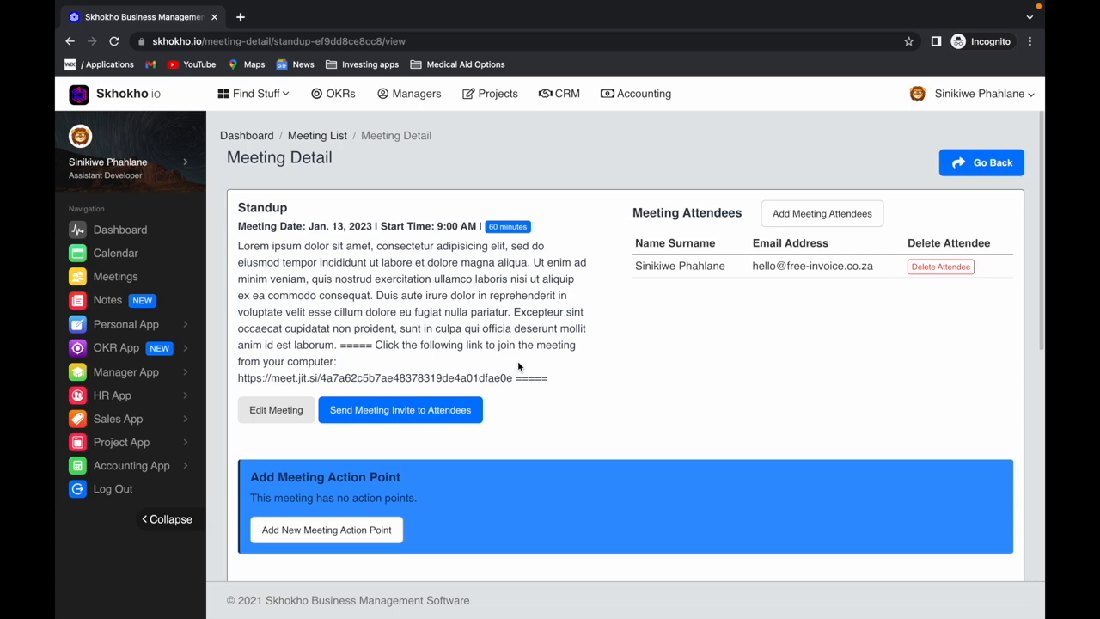
# Start a new action point titled Action 1 with a description
pyautogui.scroll(-3)
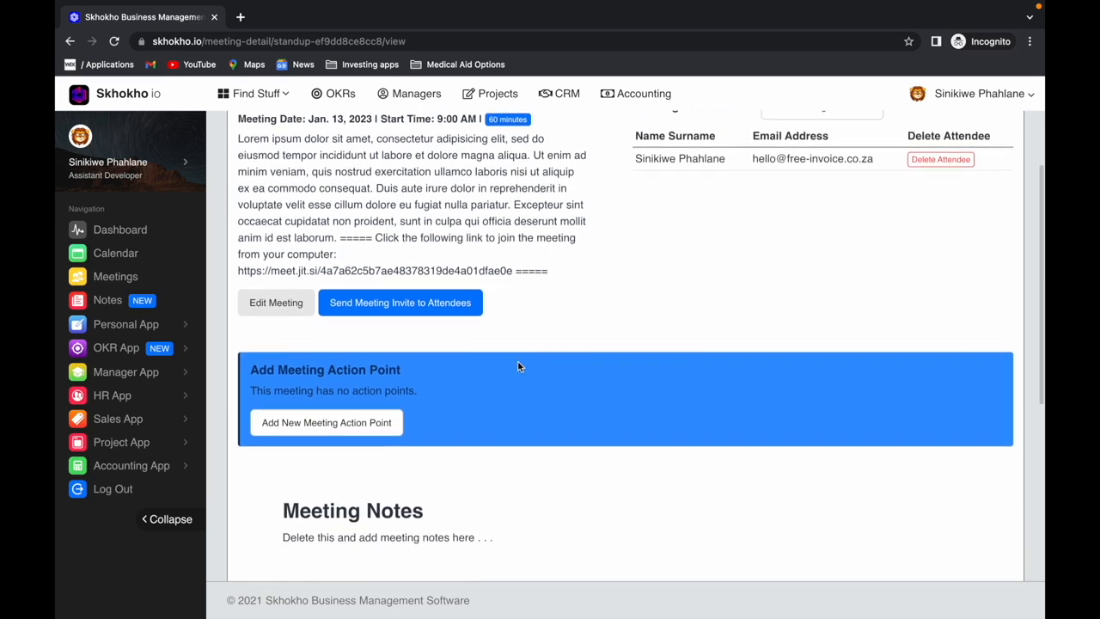
pyautogui.scroll(-3)
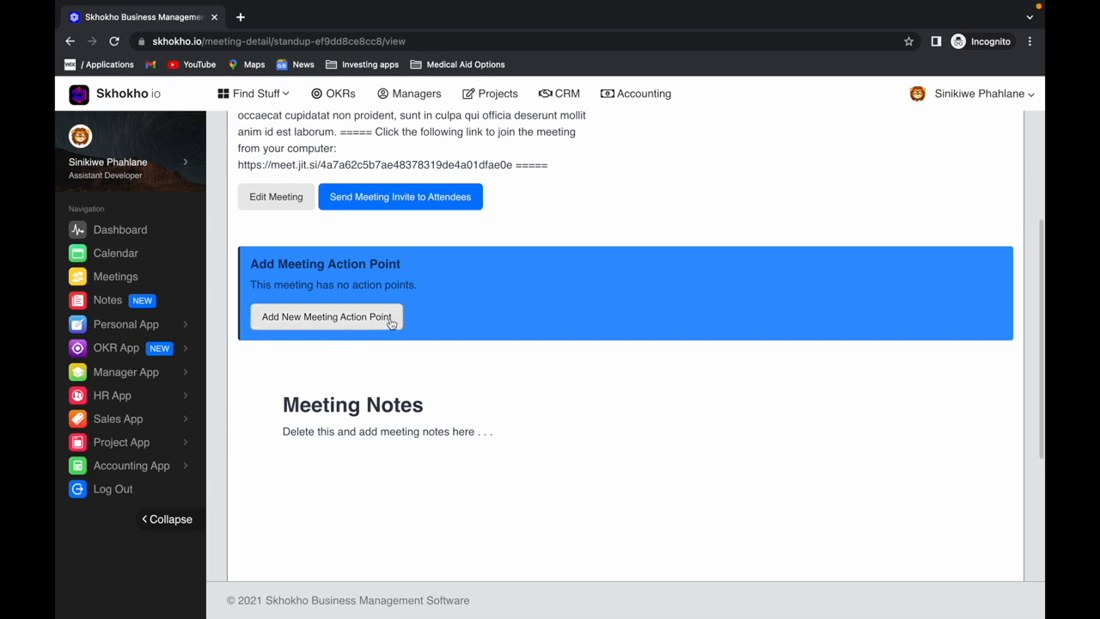
pyautogui.click(327, 316)
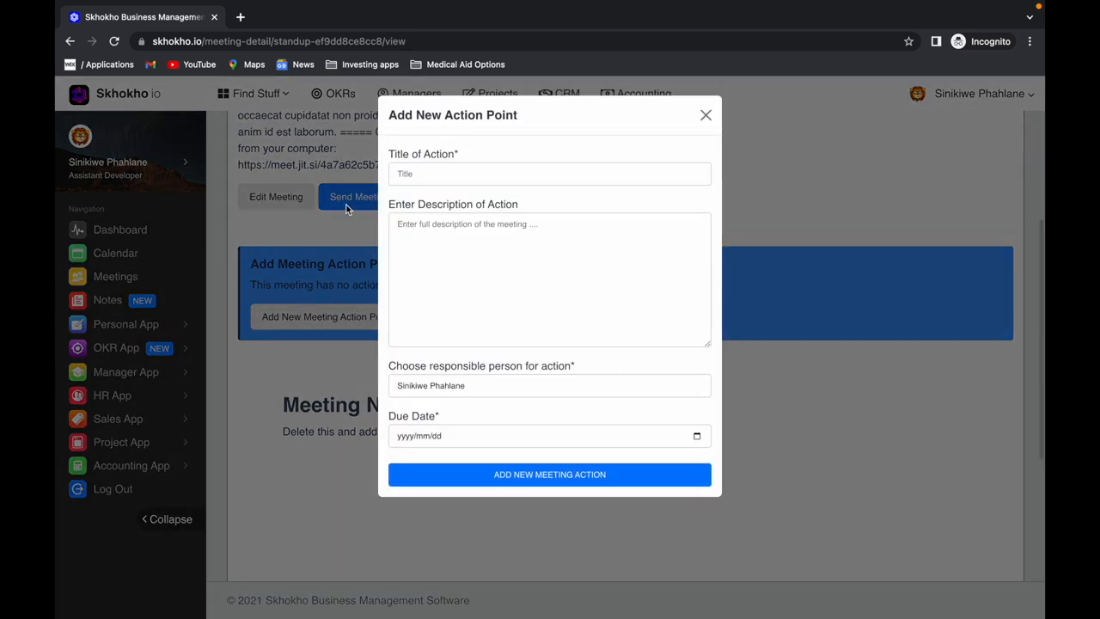
pyautogui.write('A')
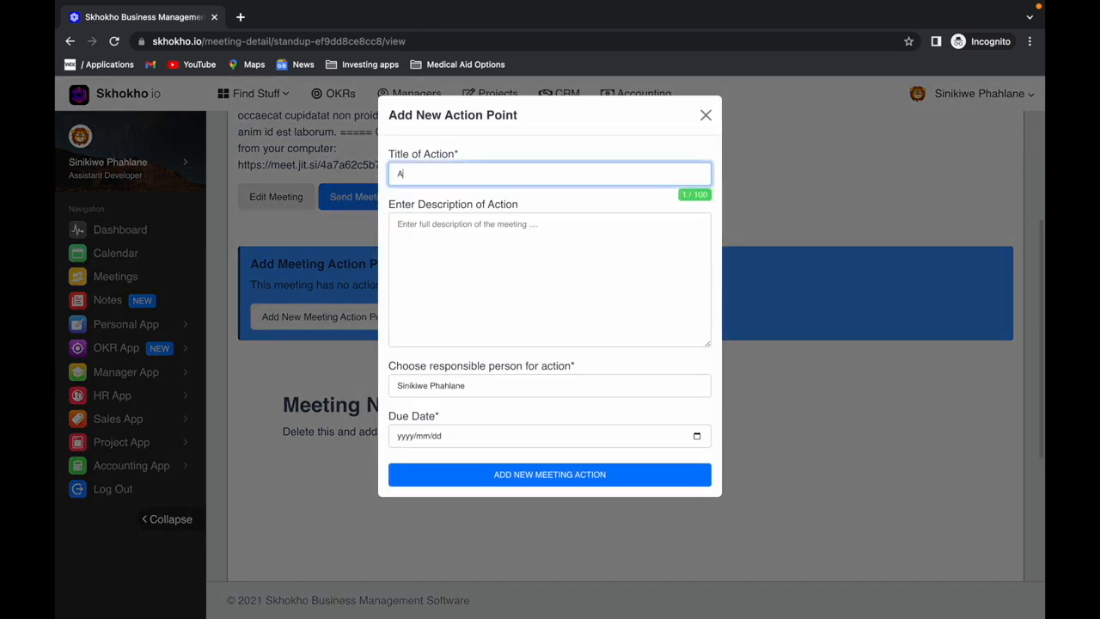
pyautogui.write('Action 1')
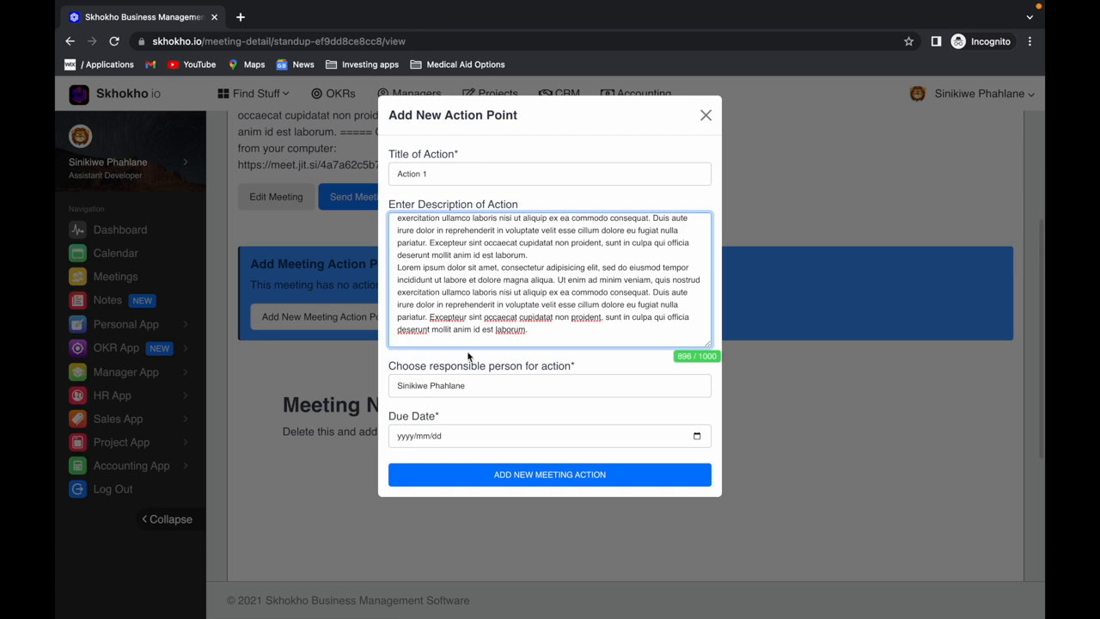
pyautogui.click(550, 385)
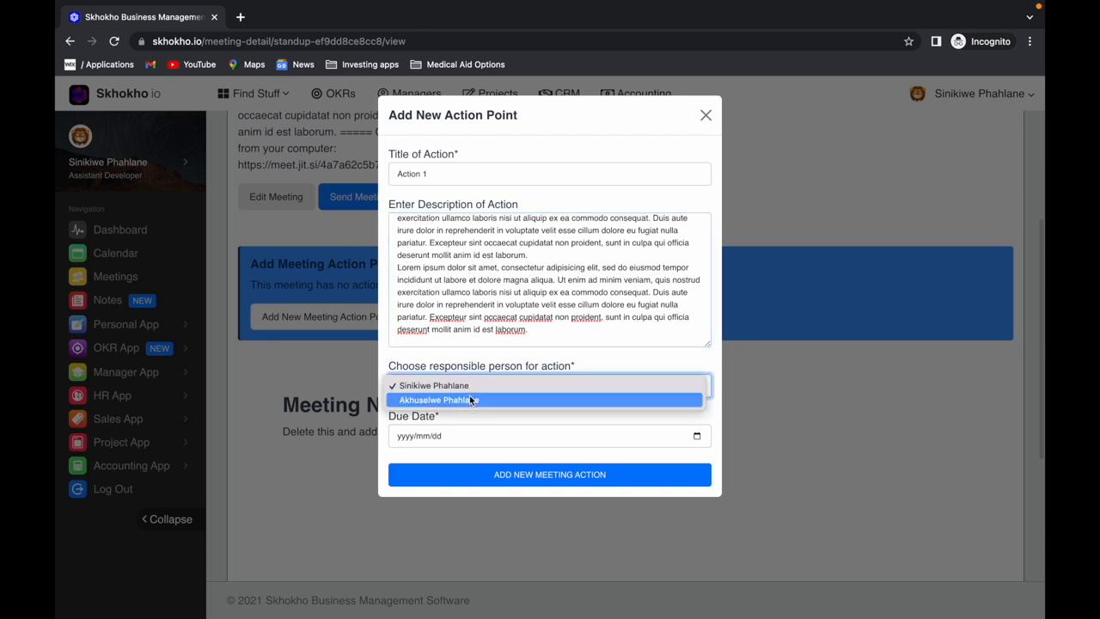
pyautogui.click(433, 386)
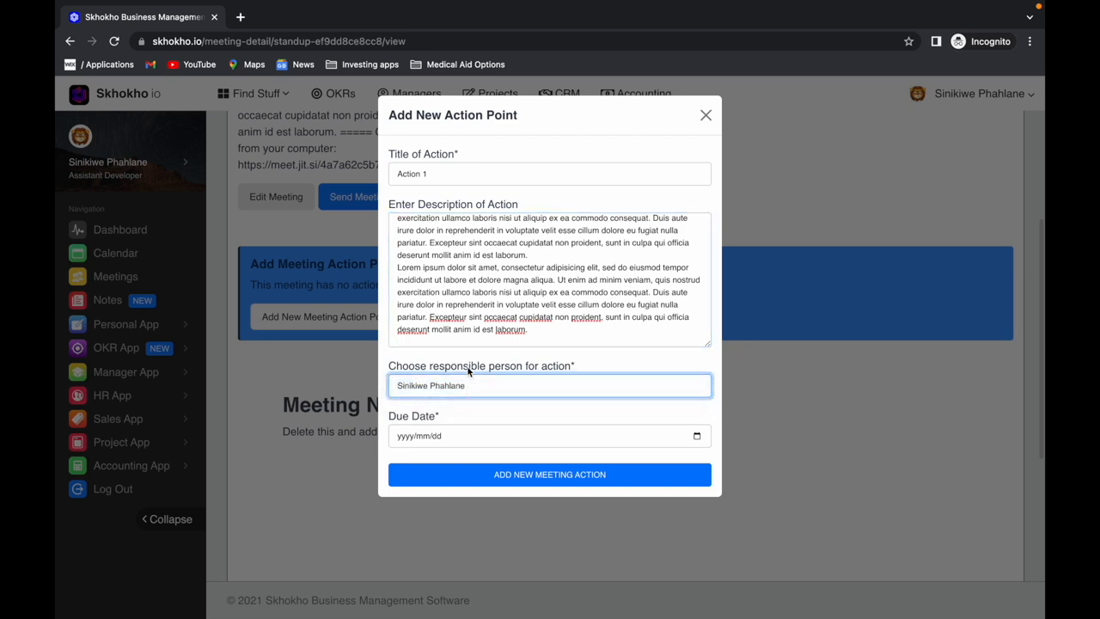
pyautogui.click(551, 437)
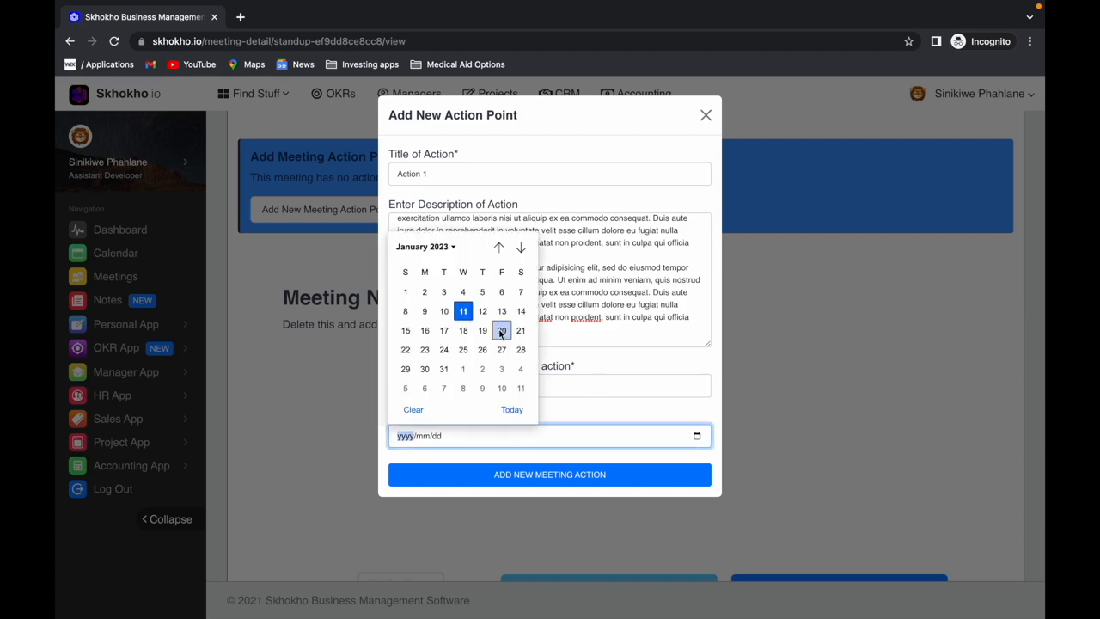
pyautogui.click(502, 330)
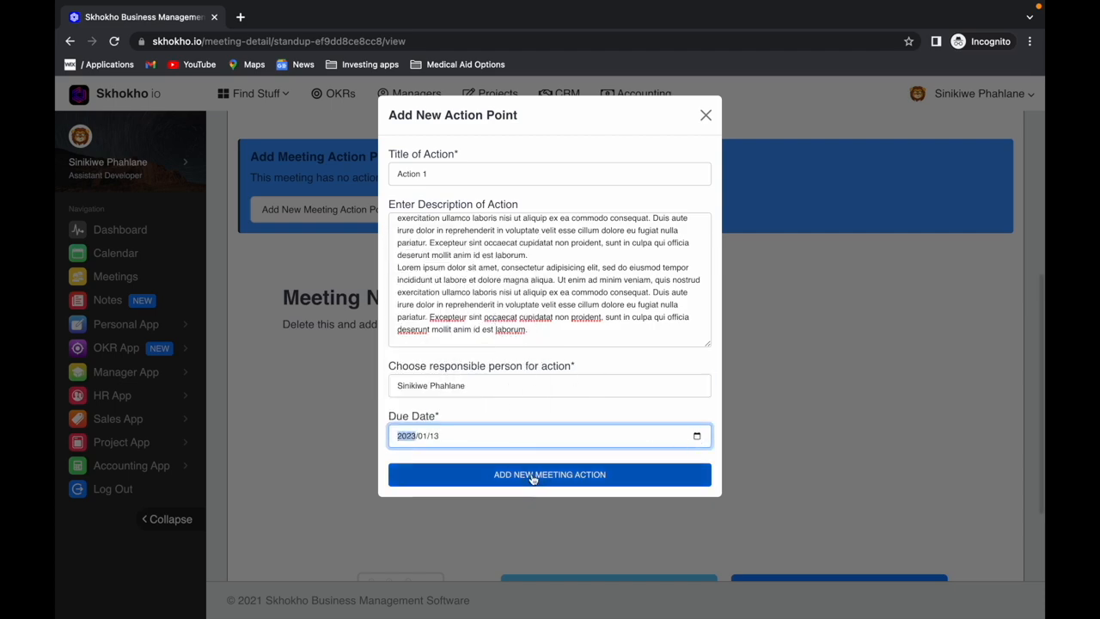
pyautogui.click(550, 475)
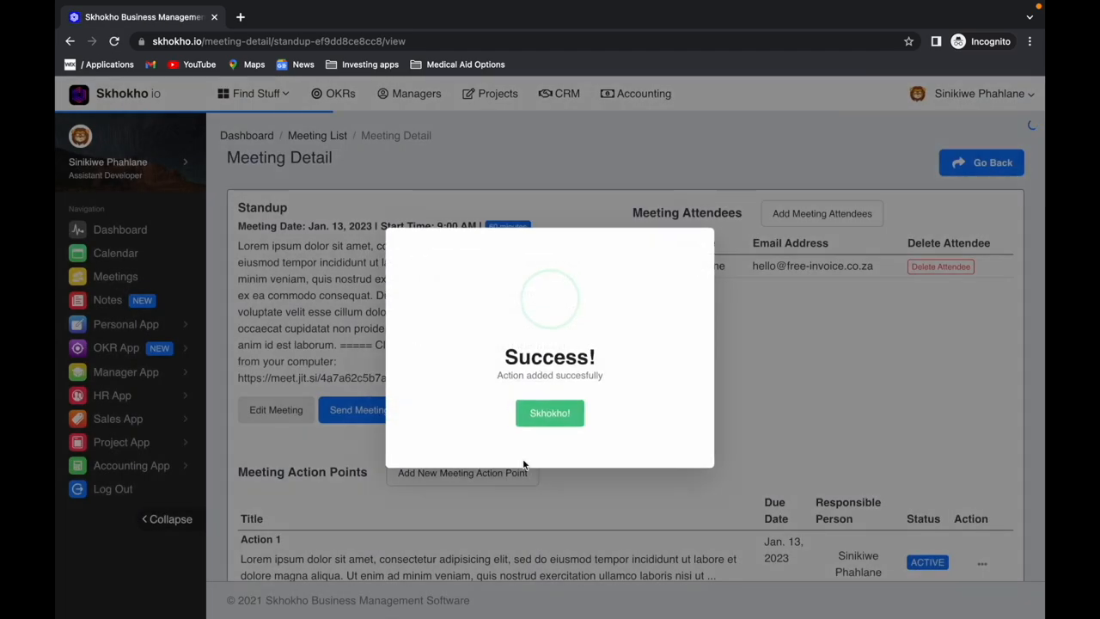
# Replace the placeholder Meeting Notes with two paragraphs of lorem ipsum notes
pyautogui.click(550, 412)
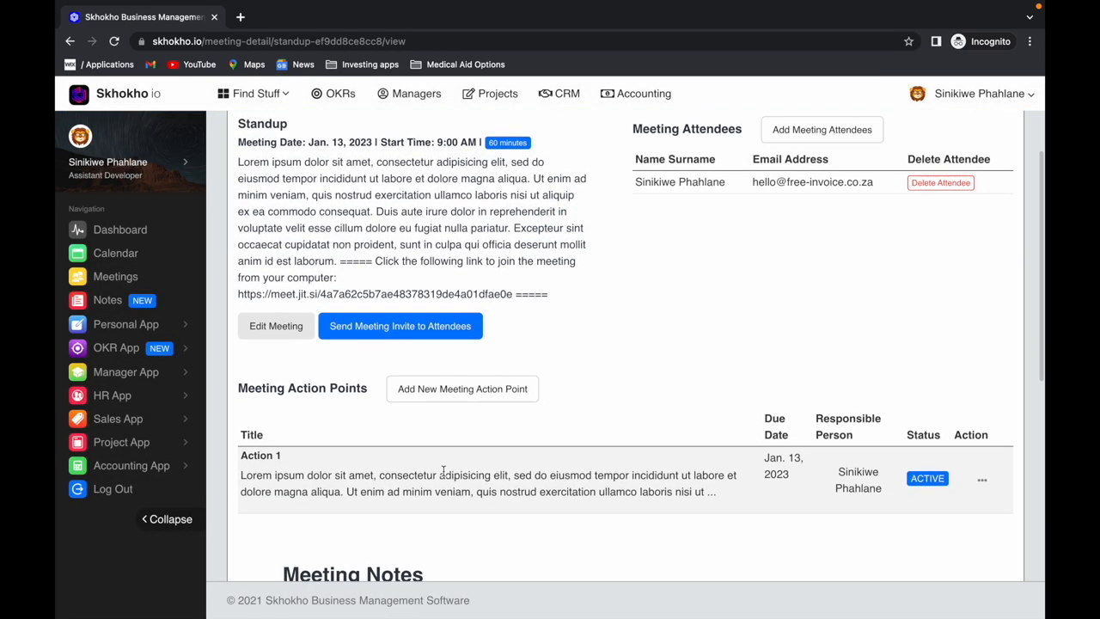
pyautogui.scroll(-3)
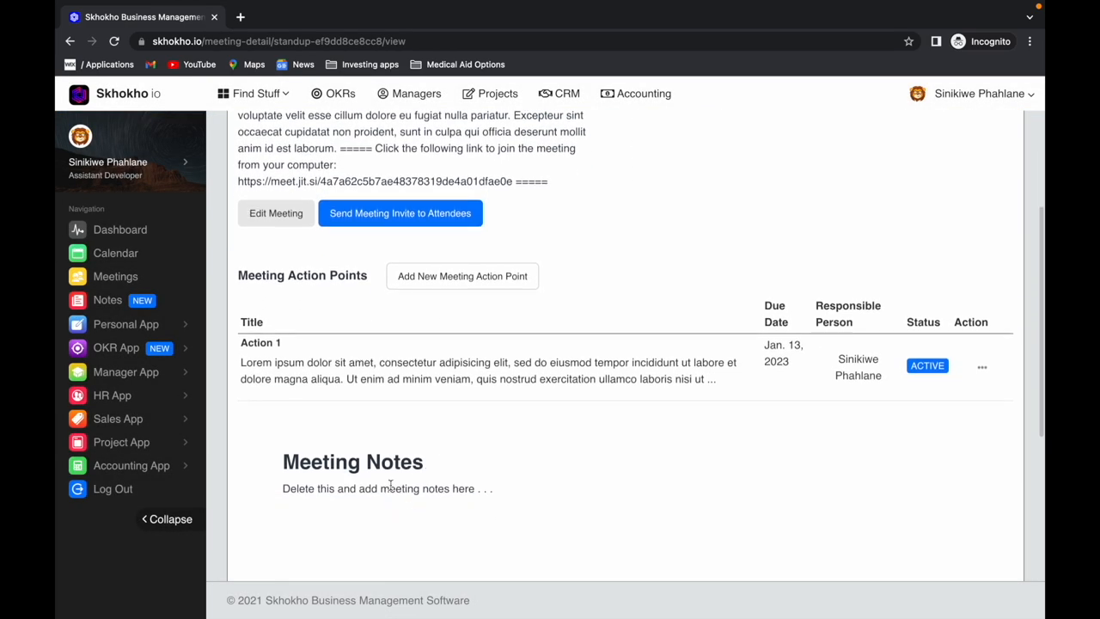
pyautogui.scroll(-3)
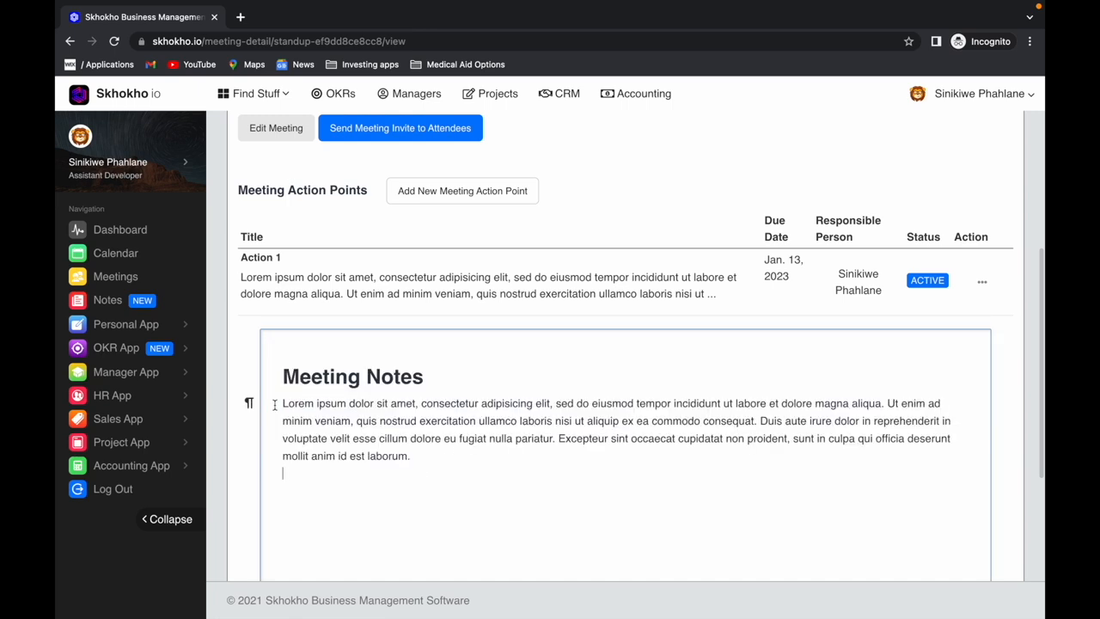
pyautogui.scroll(-3)
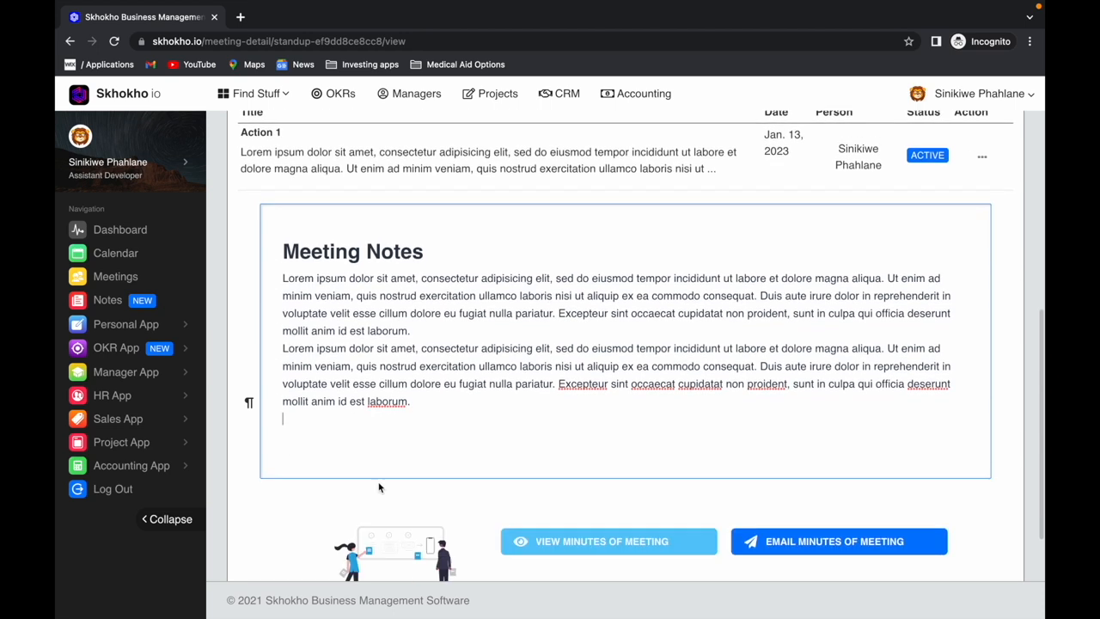
pyautogui.scroll(-3)
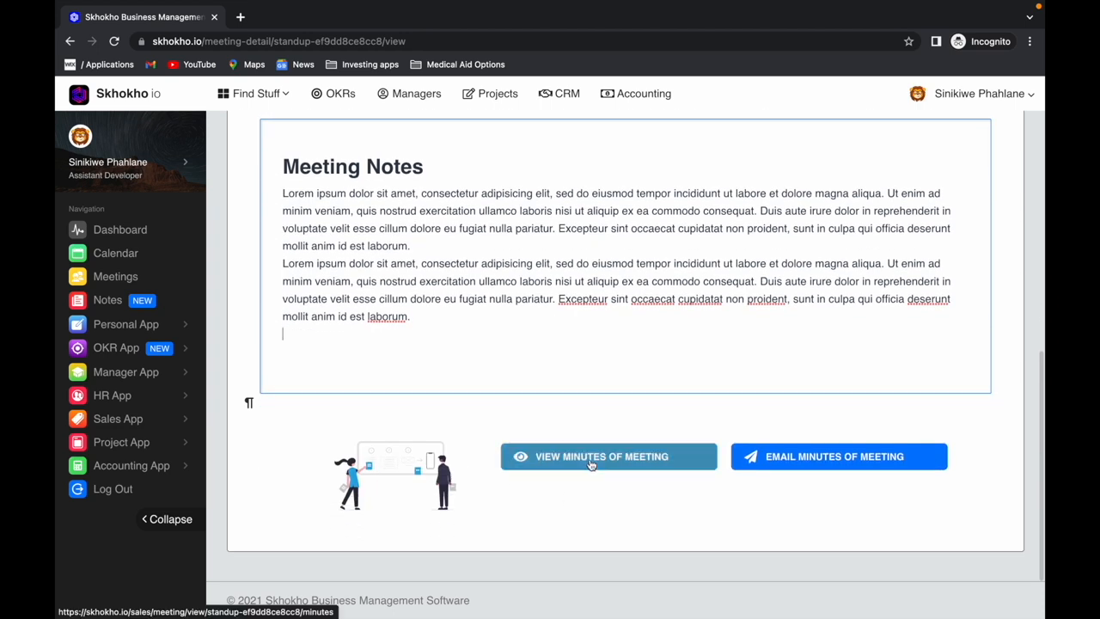
# View the Standup meeting minutes as a two-page PDF in a new tab
pyautogui.click(609, 457)
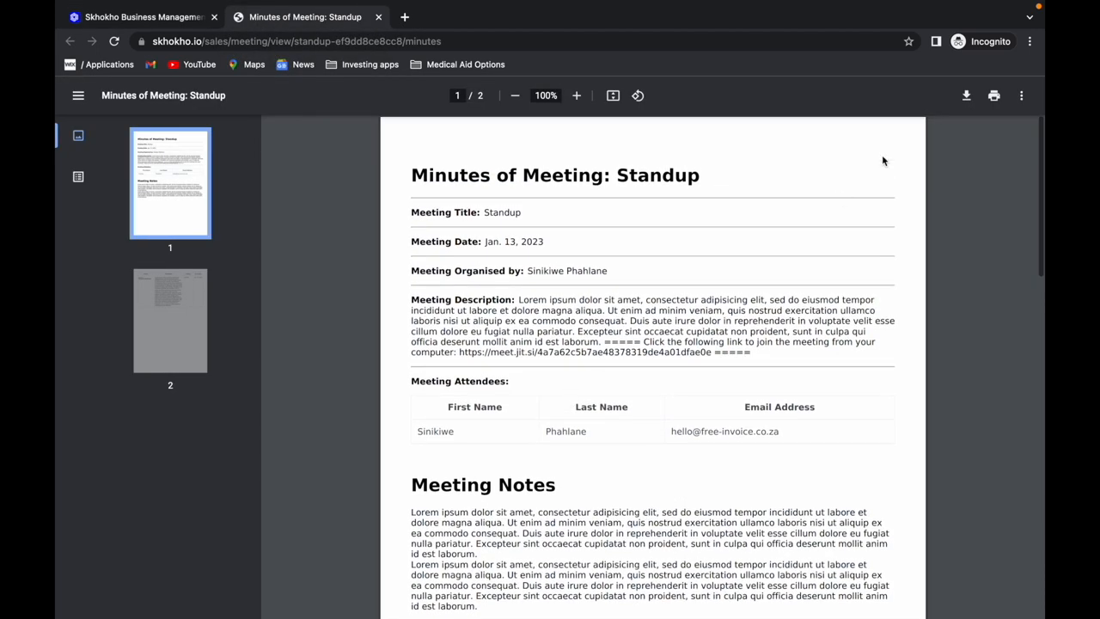
pyautogui.moveTo(447, 83)
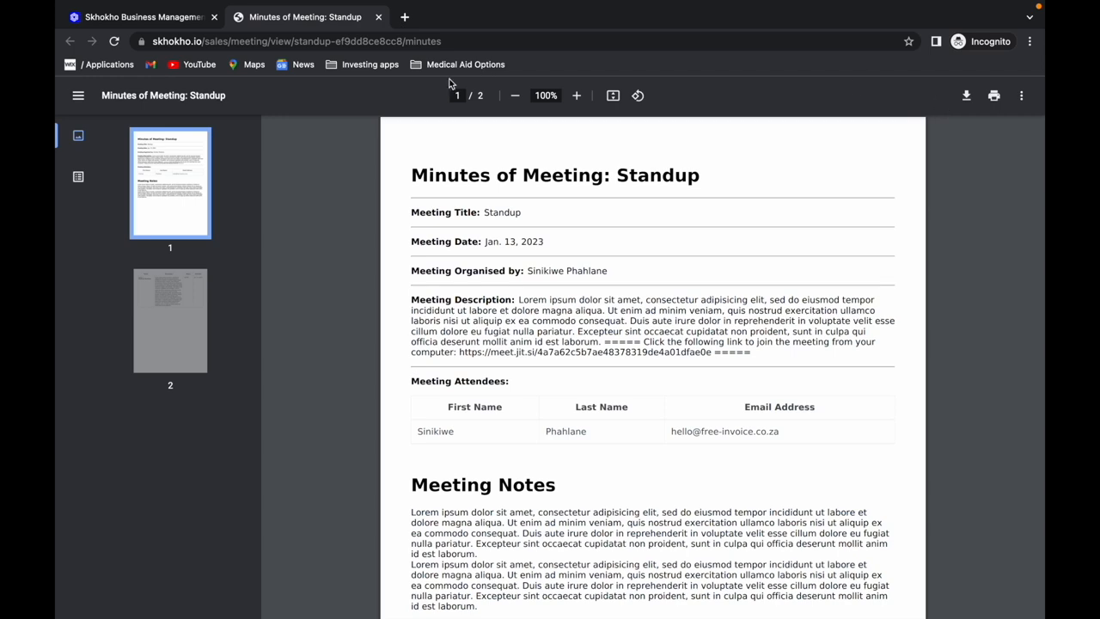
# Return to the meeting detail page and email the minutes to the attendees
pyautogui.click(137, 17)
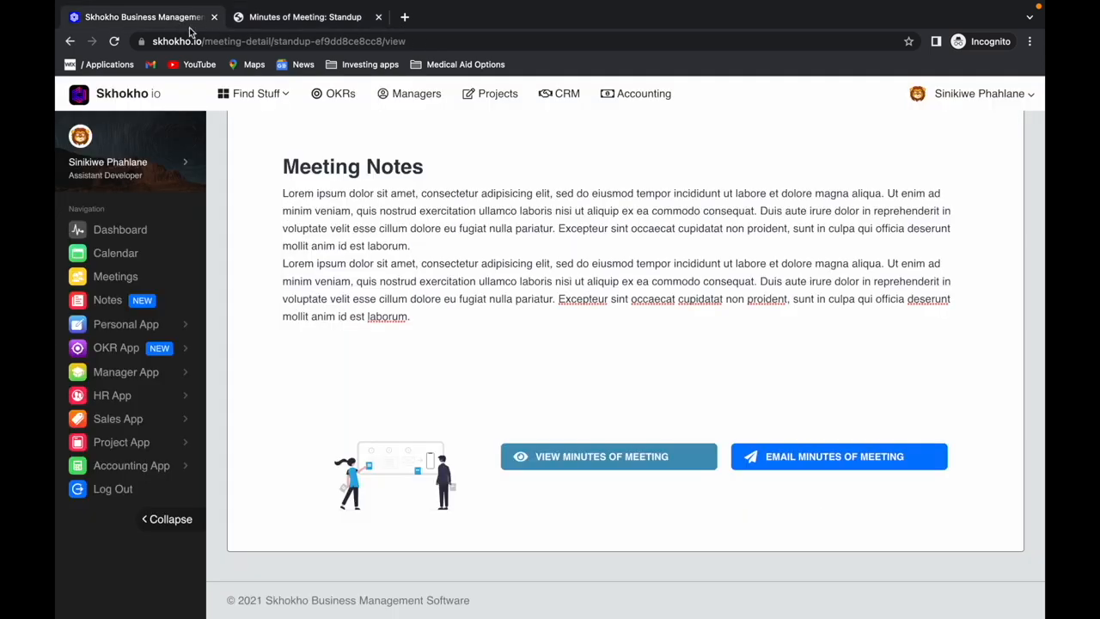
pyautogui.moveTo(608, 366)
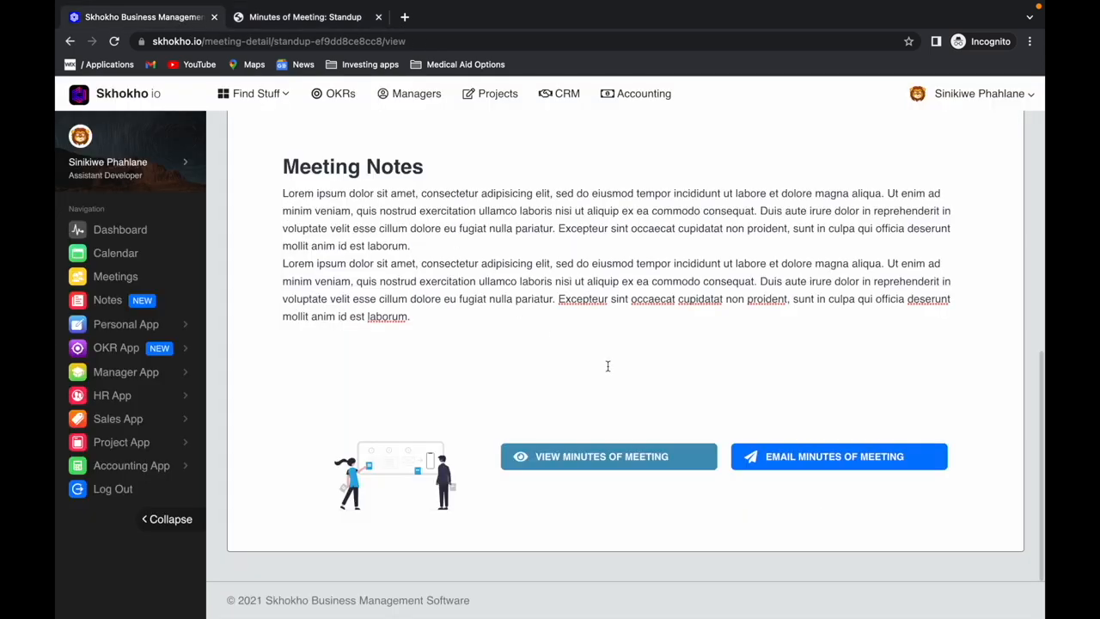
pyautogui.moveTo(839, 457)
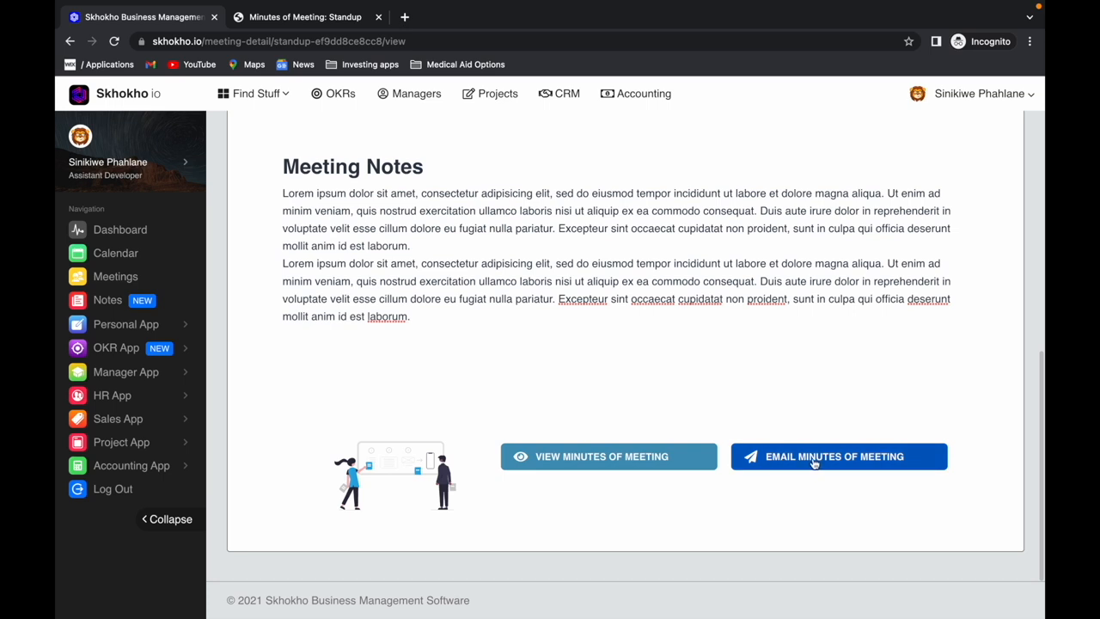
pyautogui.moveTo(829, 464)
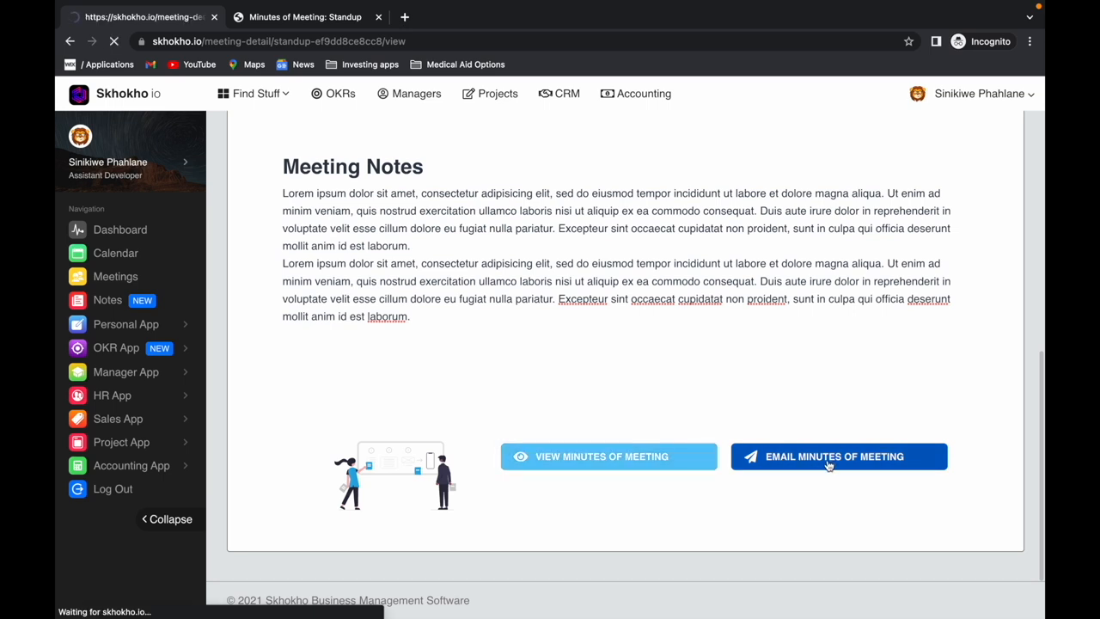
pyautogui.click(839, 457)
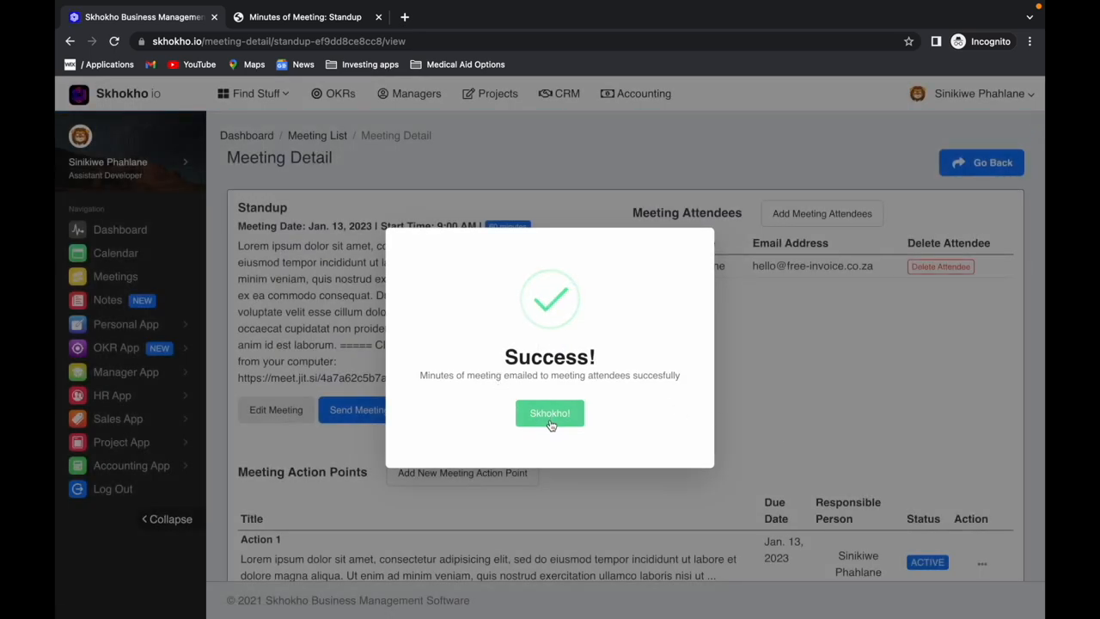
pyautogui.click(550, 413)
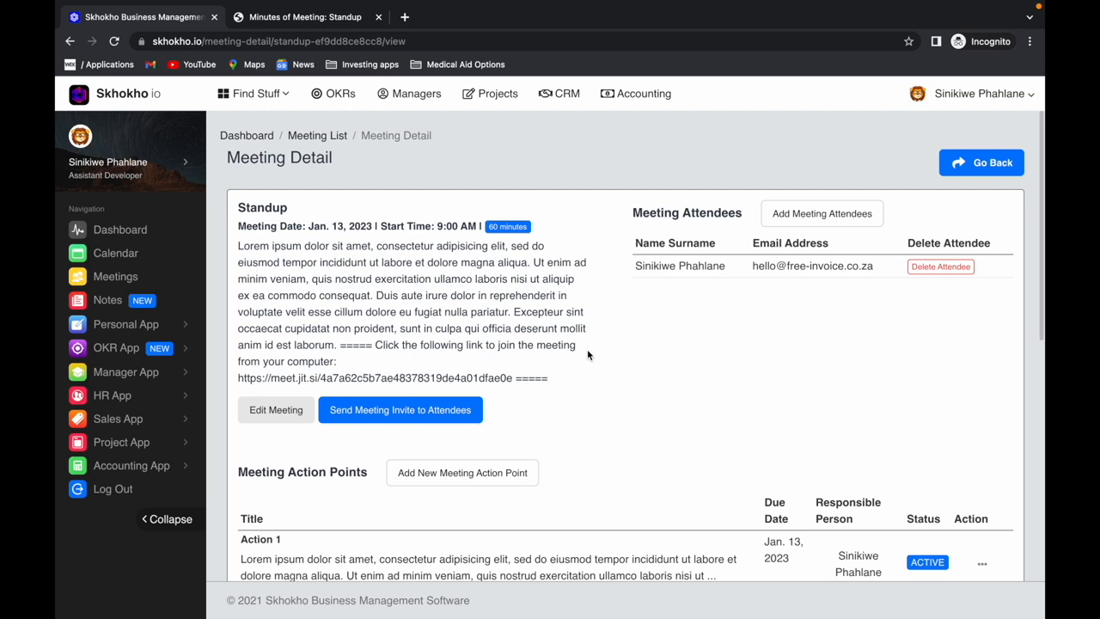
pyautogui.moveTo(980, 162)
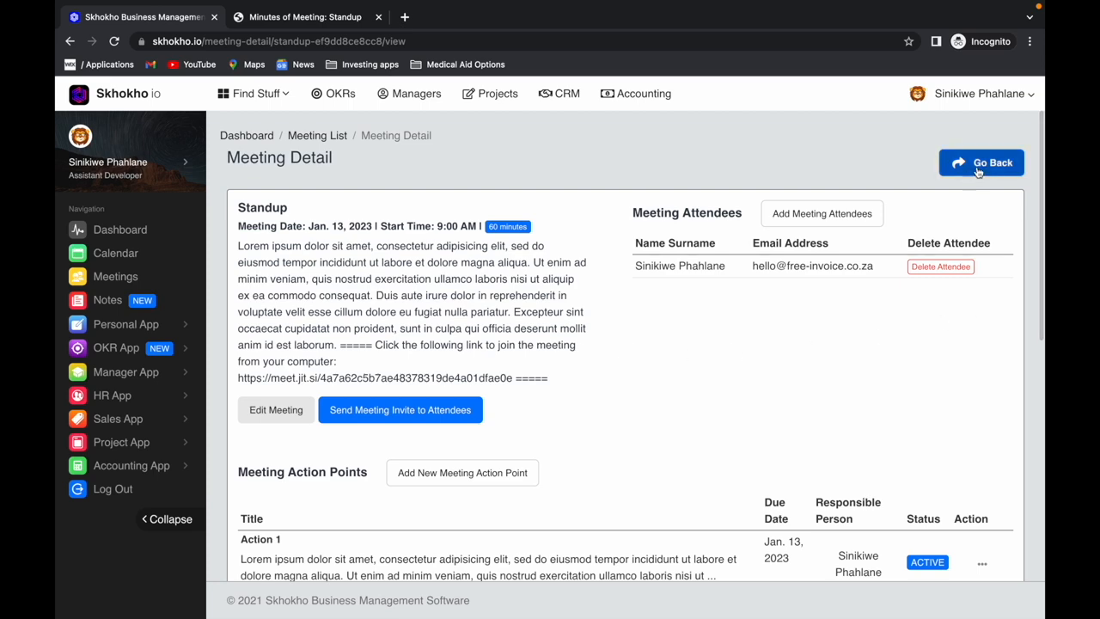